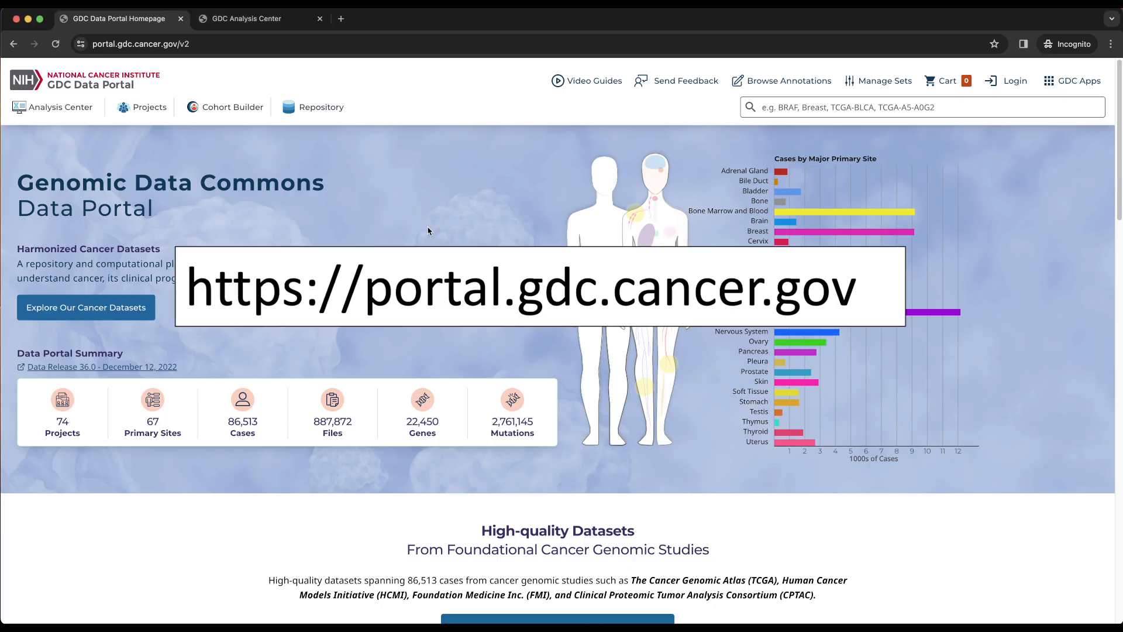
{"action": "mouse_move", "coordinate": [358, 233]}
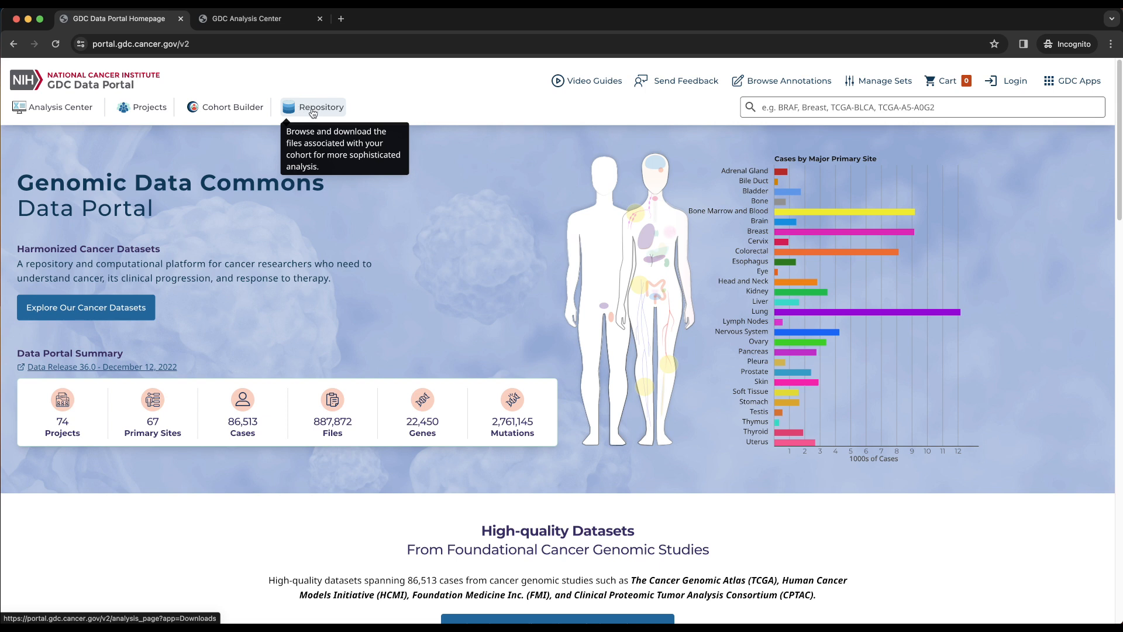
{"action": "mouse_move", "coordinate": [75, 140]}
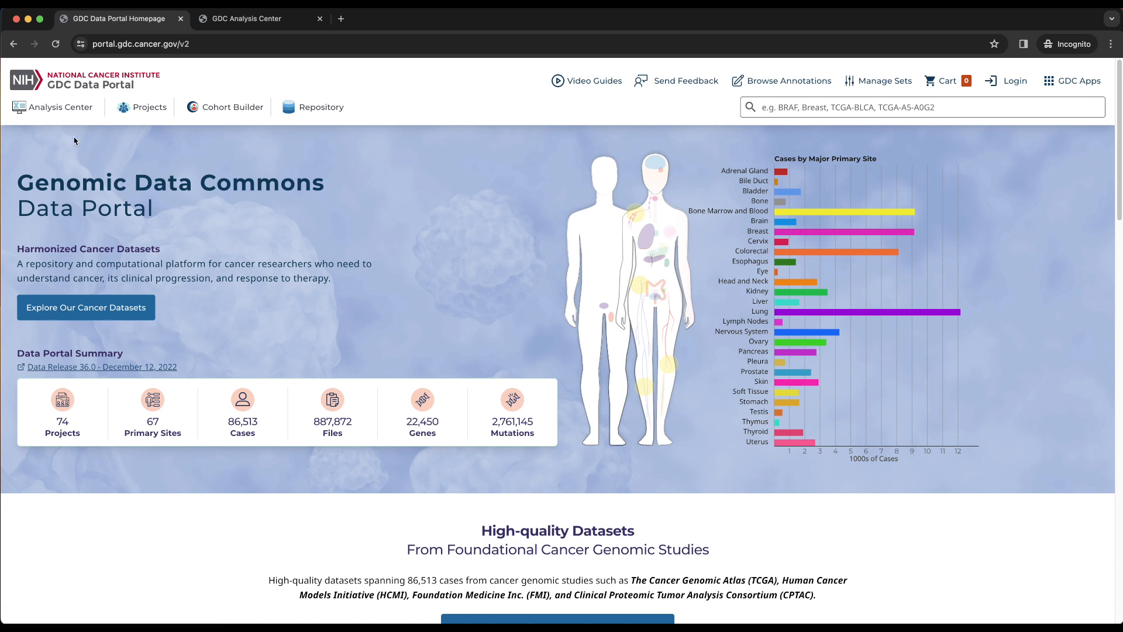
Go to the Analysis Center for the Lung 50Plus RNA cohort of 1,223 cases
{"action": "left_click", "coordinate": [60, 107]}
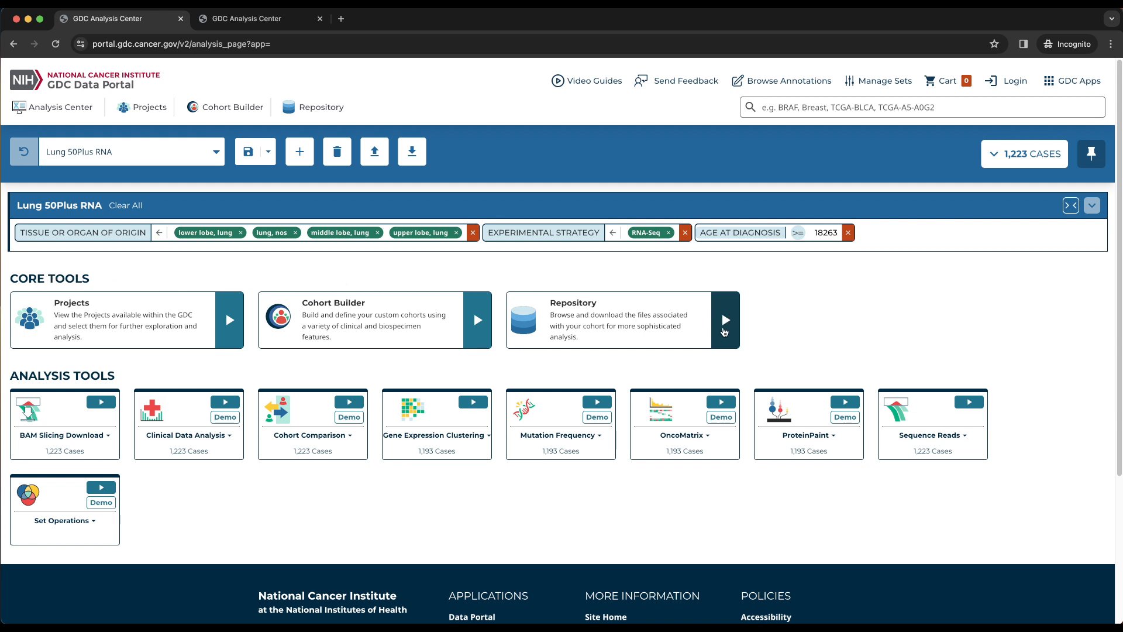
Enter the Repository core tool, listing the cohort's 64,050 files
{"action": "left_click", "coordinate": [724, 320]}
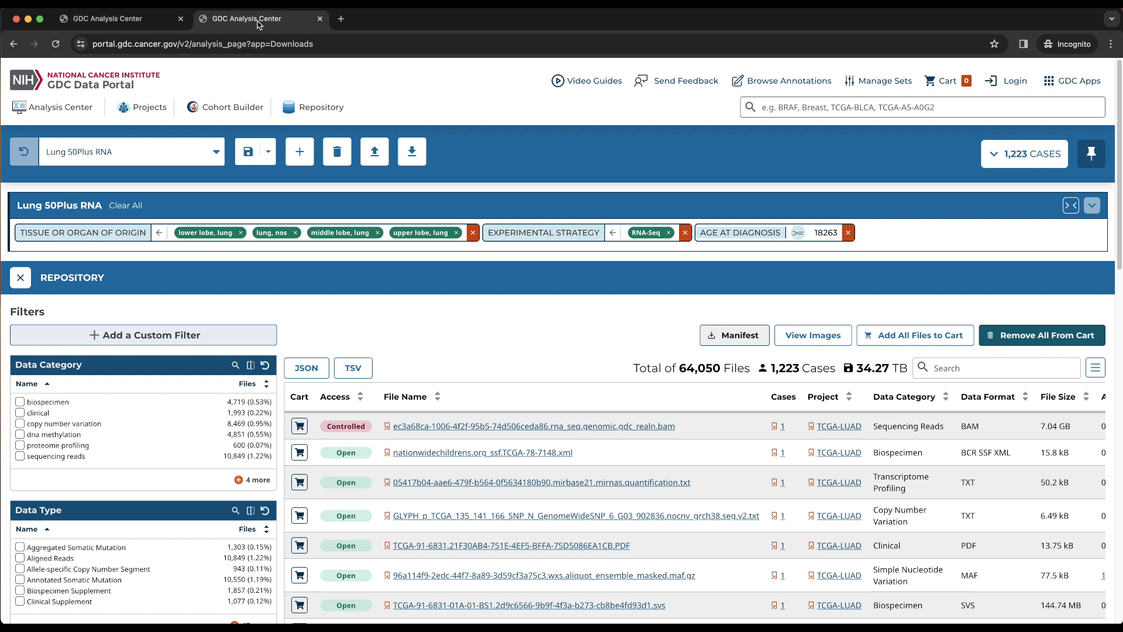
{"action": "mouse_move", "coordinate": [524, 313]}
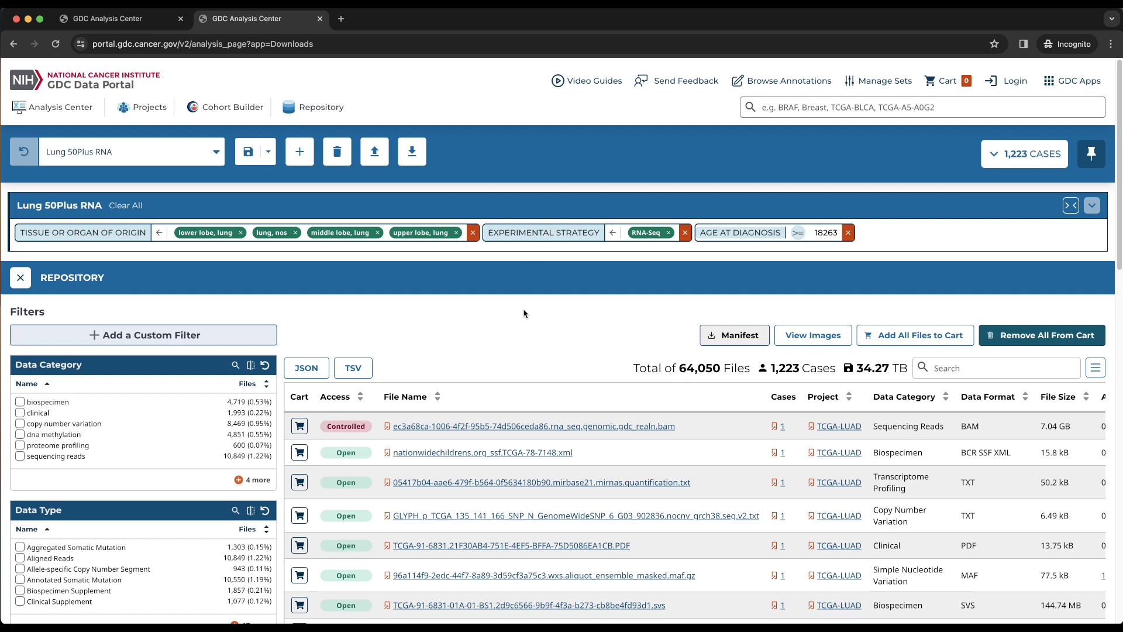
{"action": "mouse_move", "coordinate": [631, 514]}
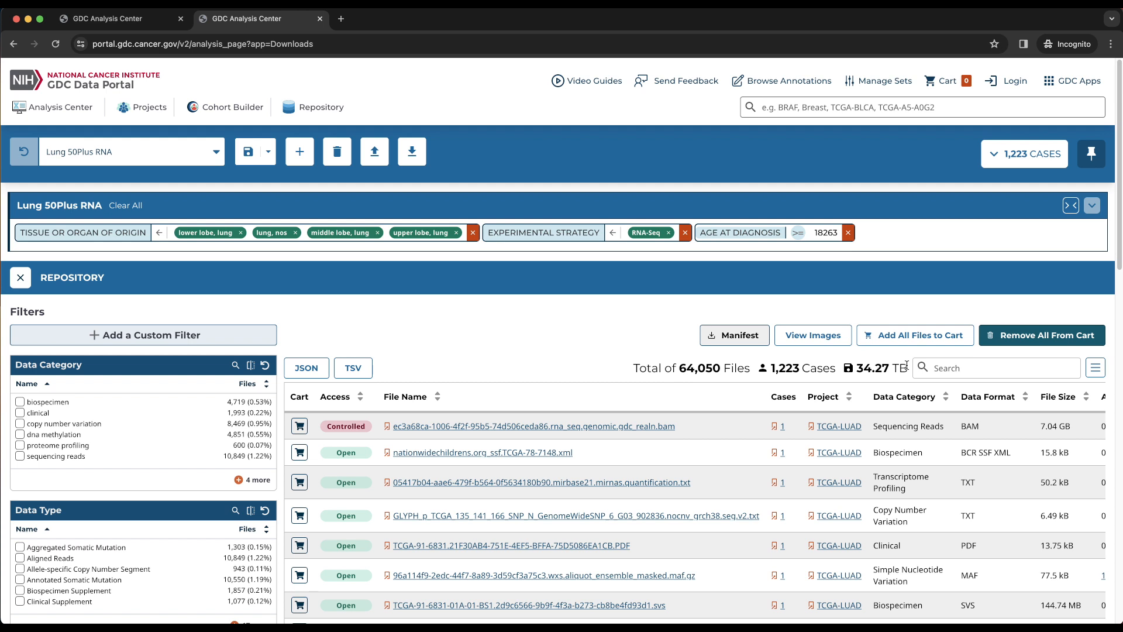
{"action": "mouse_move", "coordinate": [337, 336]}
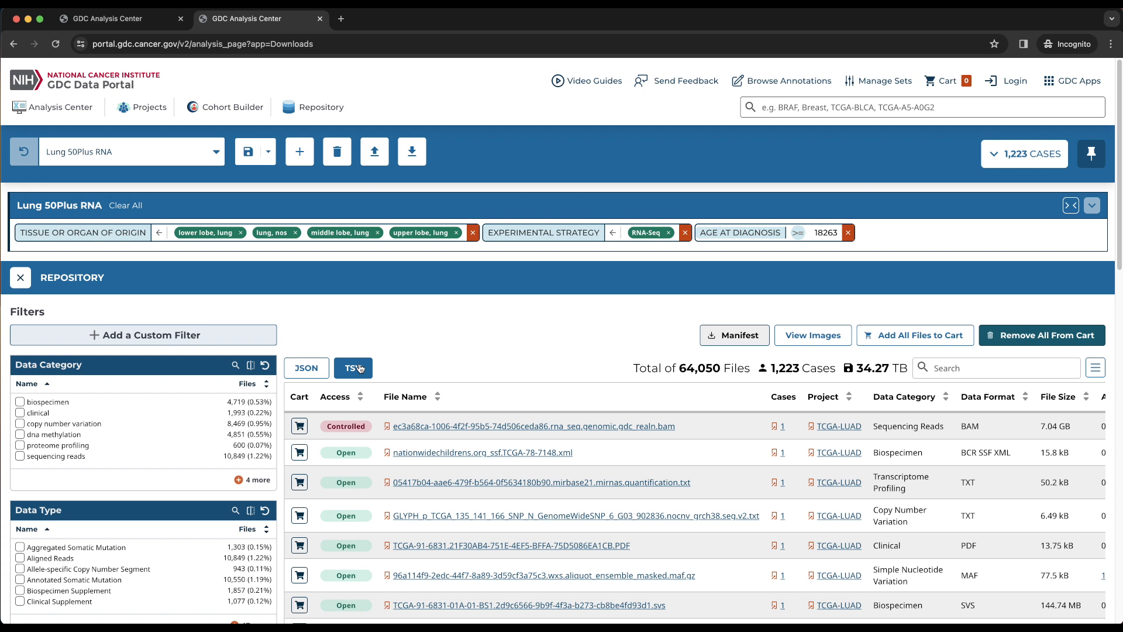
{"action": "mouse_move", "coordinate": [428, 369]}
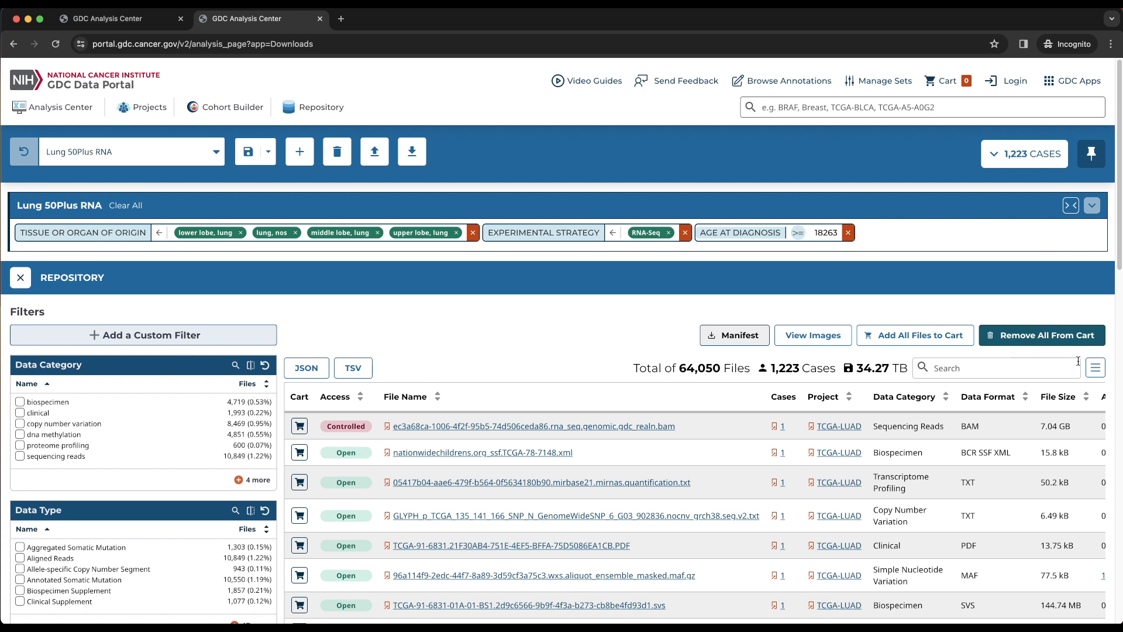
Check the column customization options, then sort the 64,050-file list by File Name
{"action": "left_click", "coordinate": [1096, 368]}
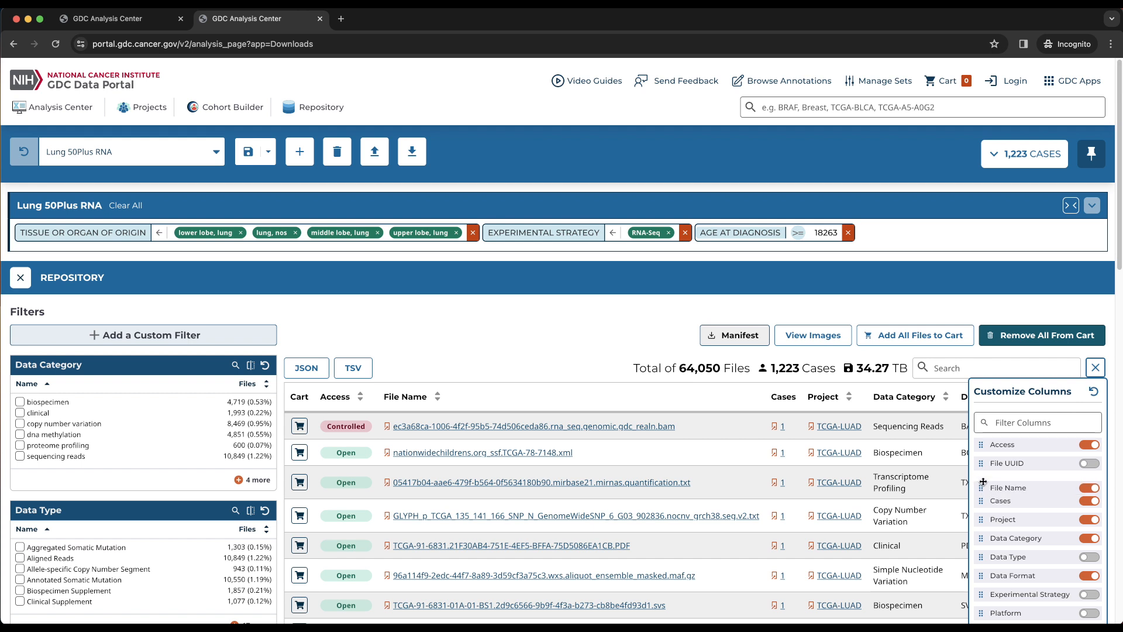
{"action": "left_click", "coordinate": [1095, 368]}
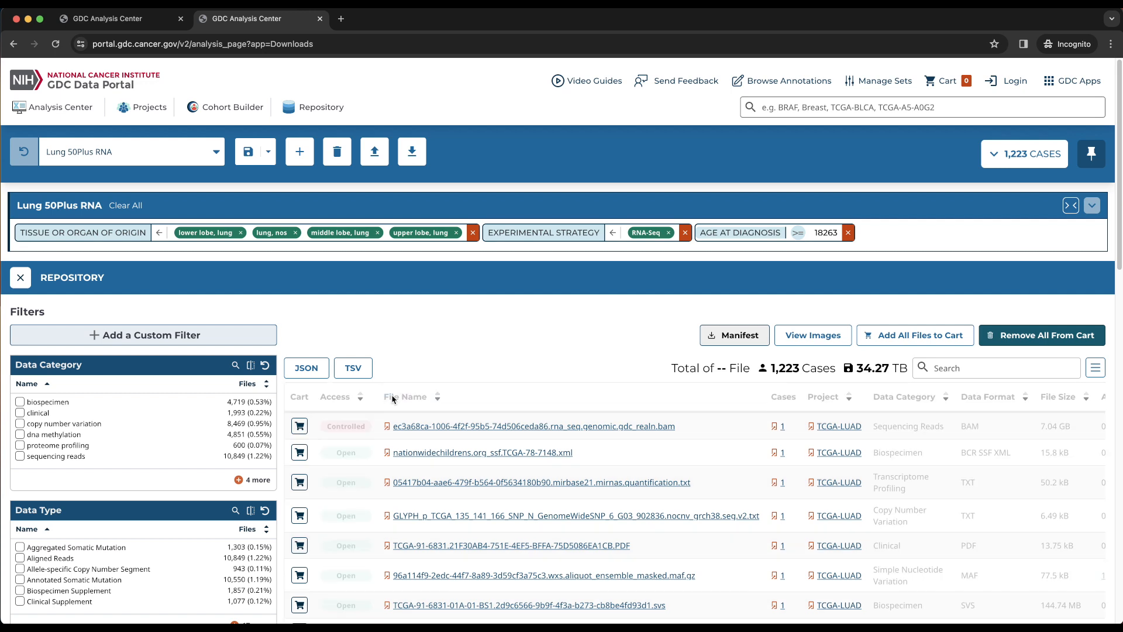
{"action": "left_click", "coordinate": [334, 396]}
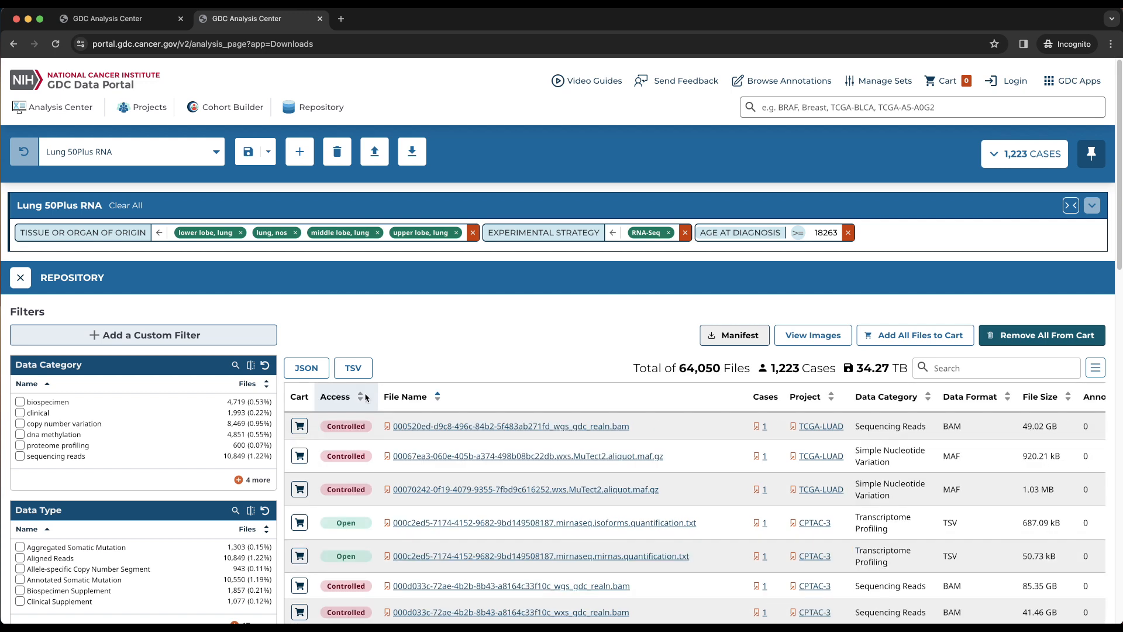
{"action": "mouse_move", "coordinate": [364, 396]}
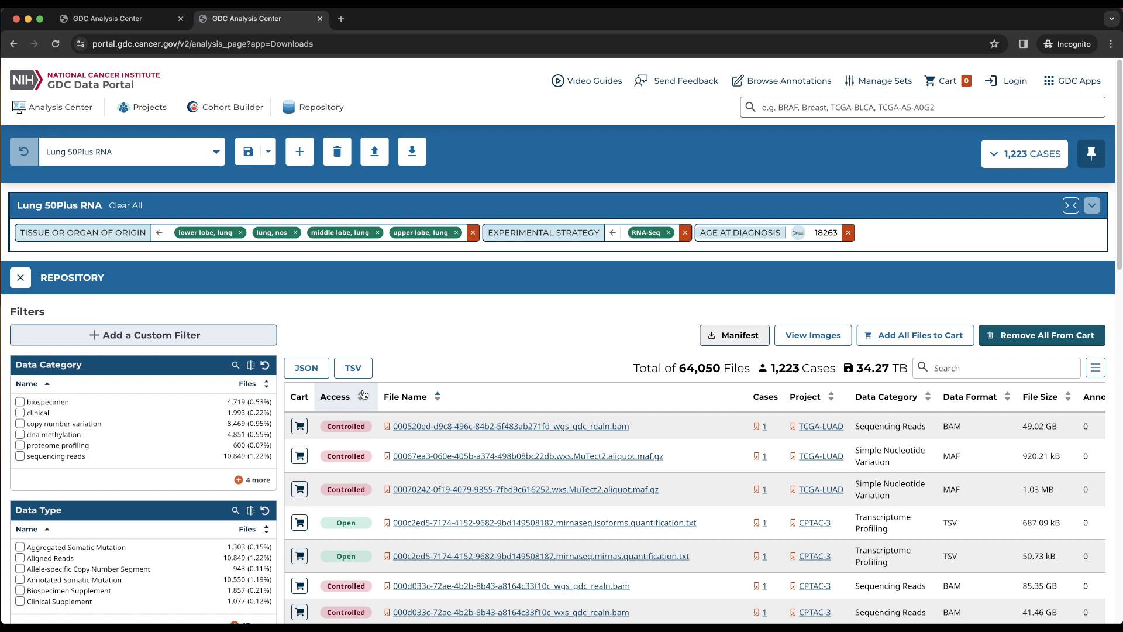
{"action": "mouse_move", "coordinate": [361, 397]}
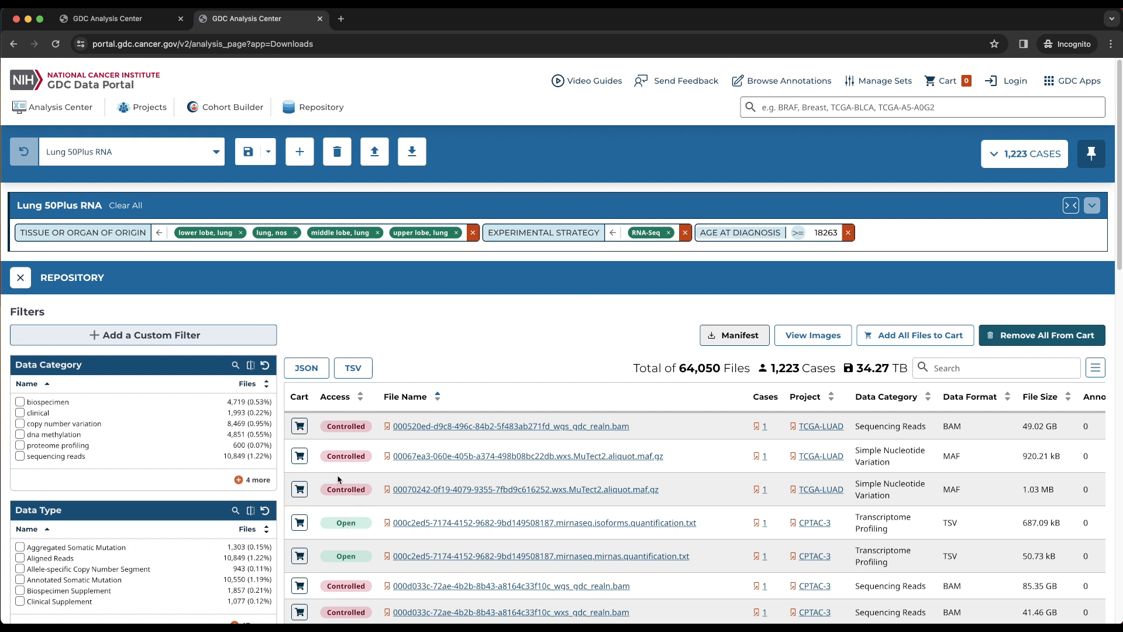
{"action": "mouse_move", "coordinate": [347, 493]}
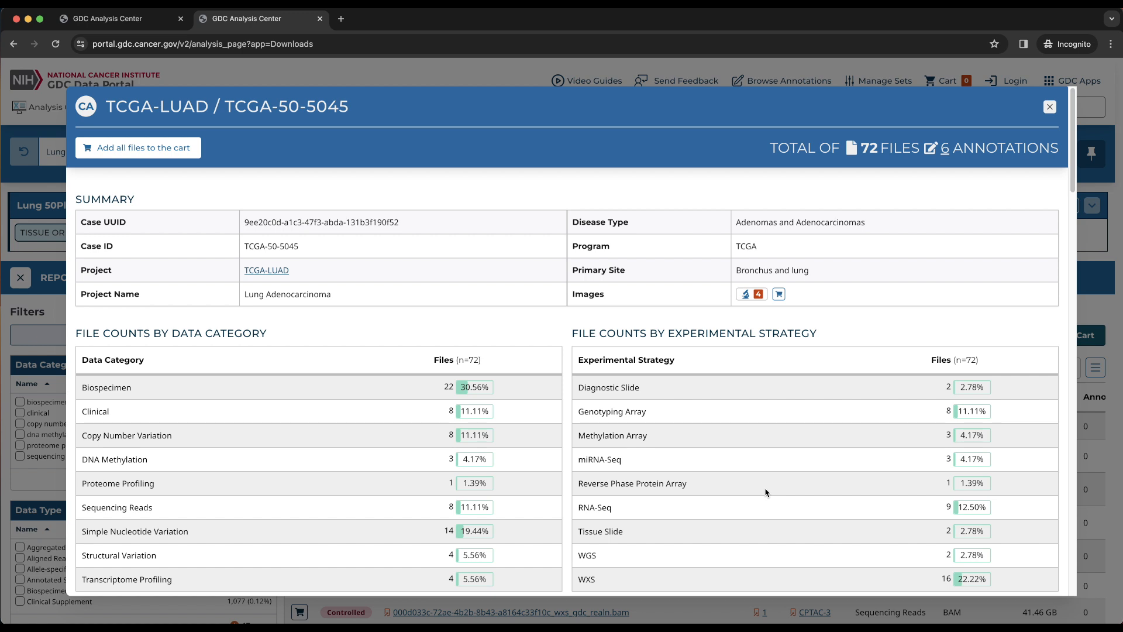
{"action": "mouse_move", "coordinate": [415, 296]}
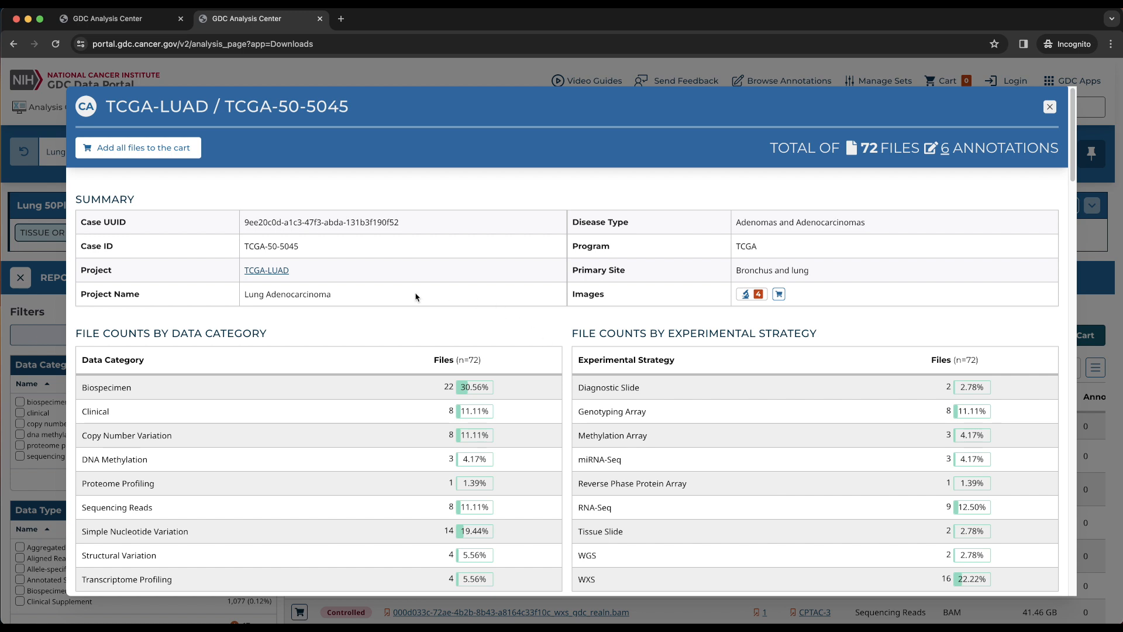
{"action": "mouse_move", "coordinate": [395, 293]}
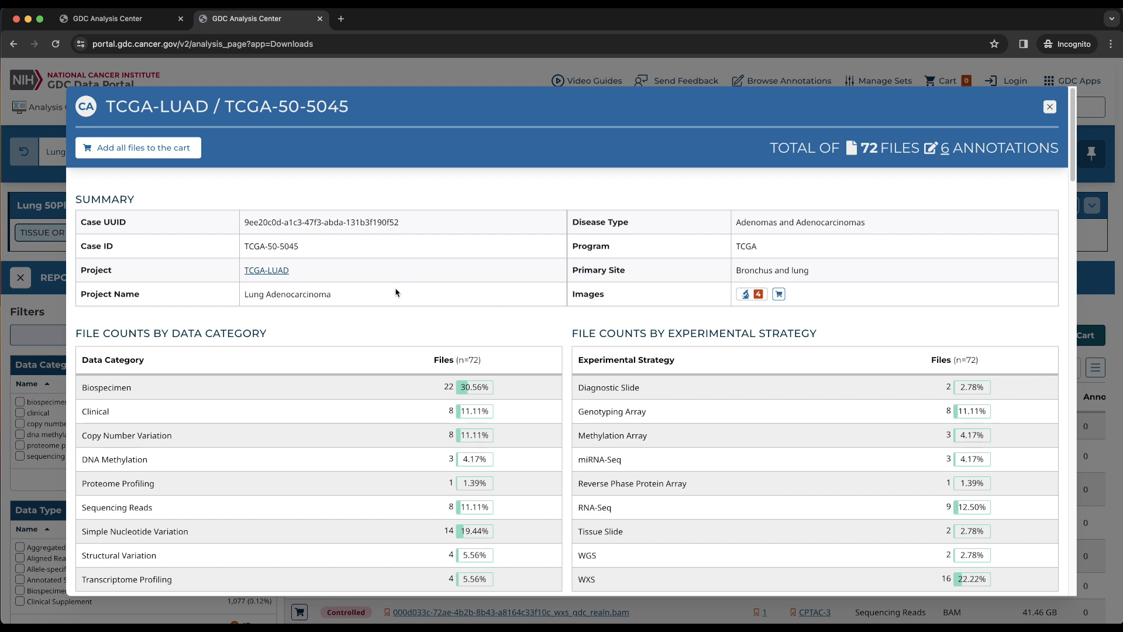
{"action": "mouse_move", "coordinate": [257, 308]}
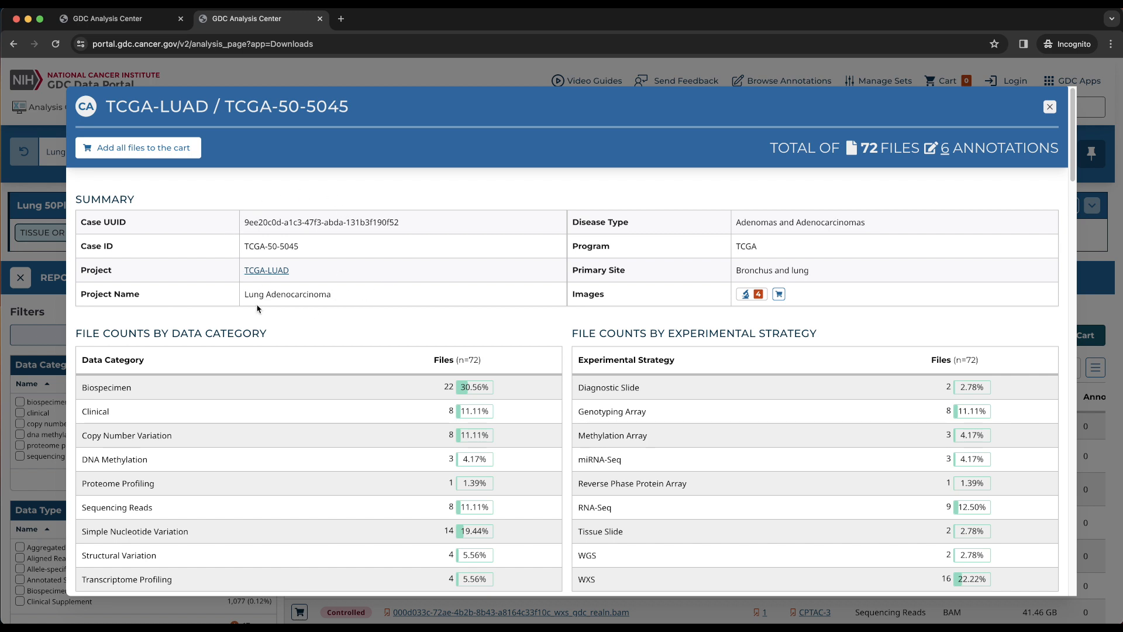
{"action": "mouse_move", "coordinate": [330, 371]}
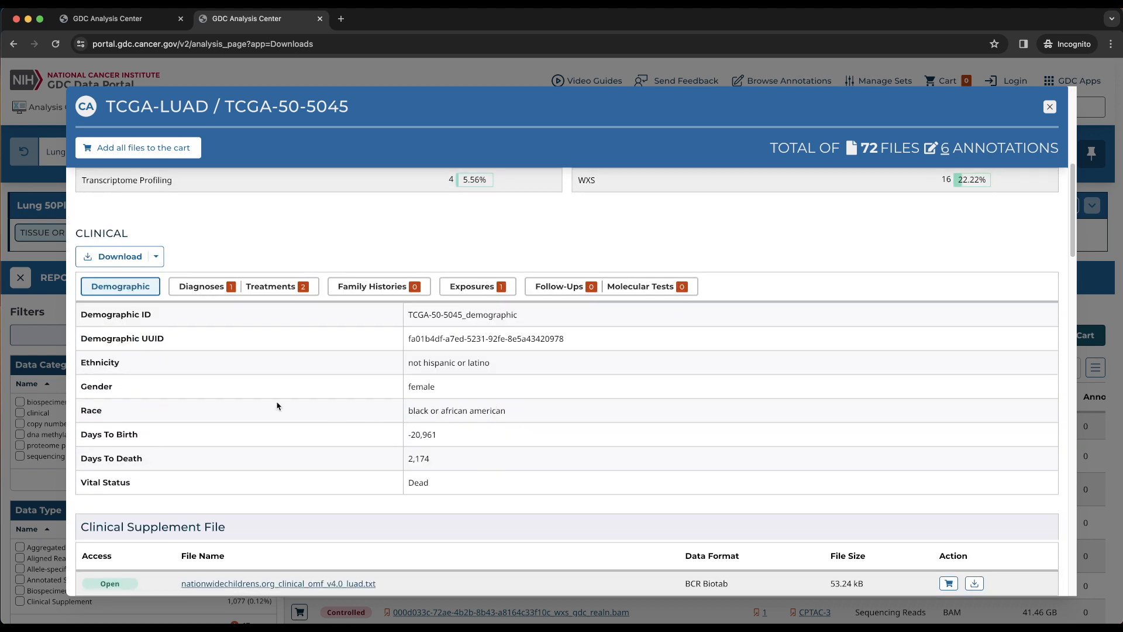
{"action": "scroll", "scroll_direction": "down", "scroll_amount": 3}
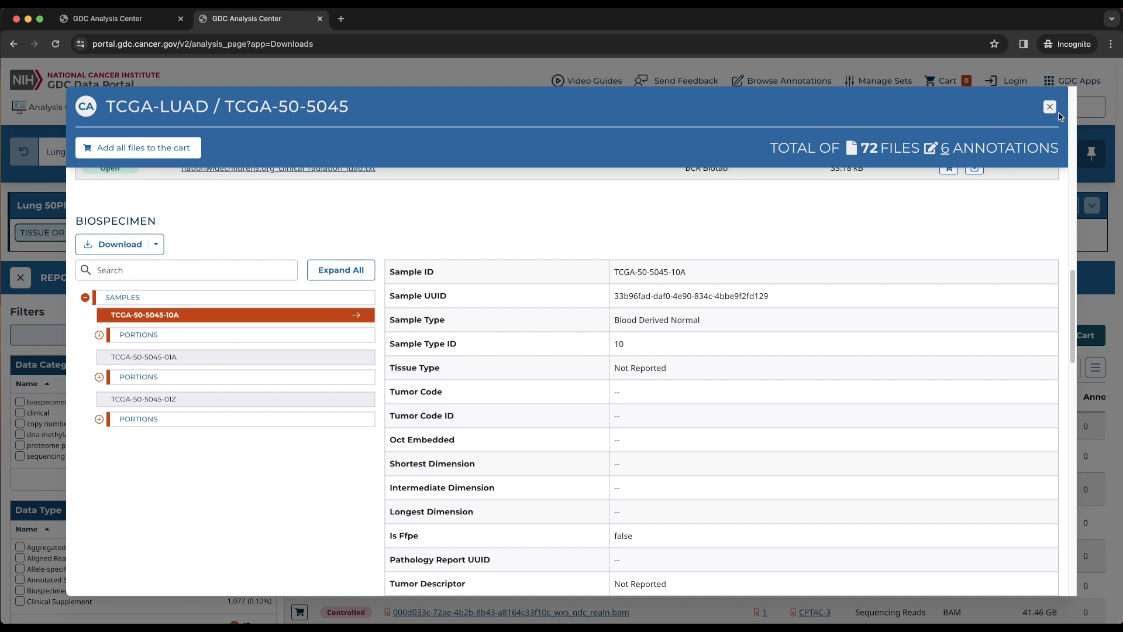
{"action": "left_click", "coordinate": [1050, 106]}
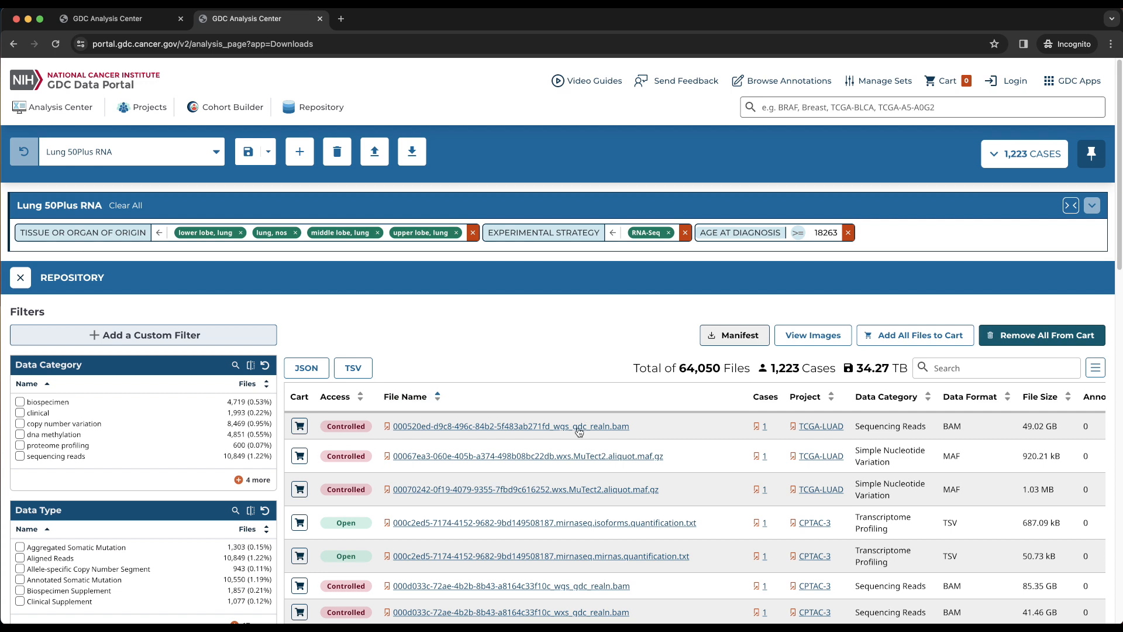
{"action": "left_click", "coordinate": [510, 426]}
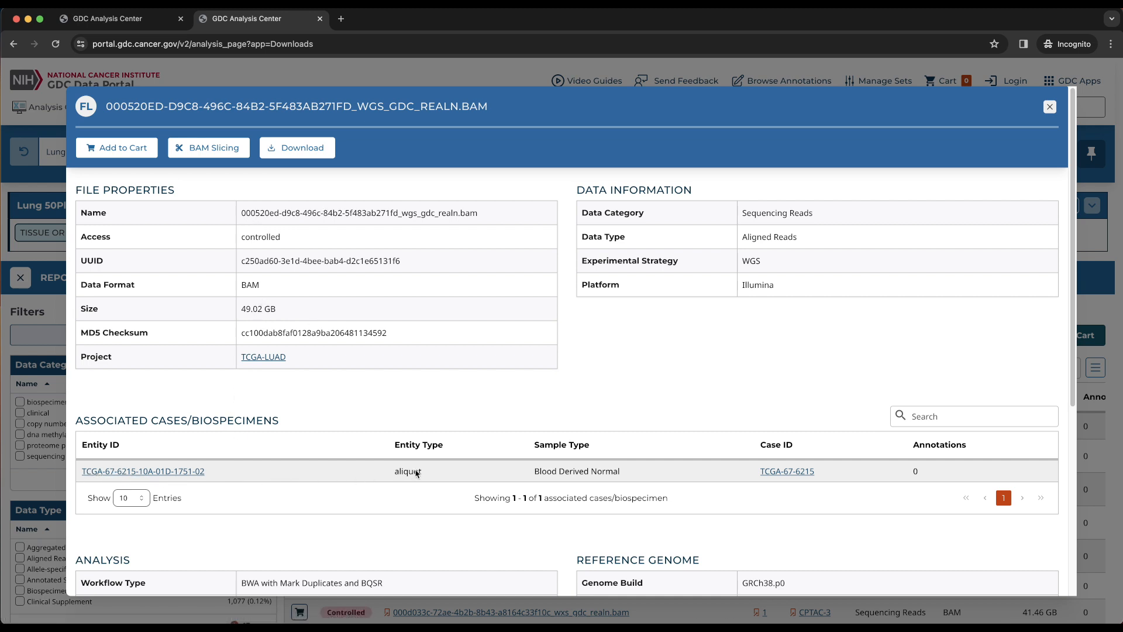
{"action": "mouse_move", "coordinate": [995, 129]}
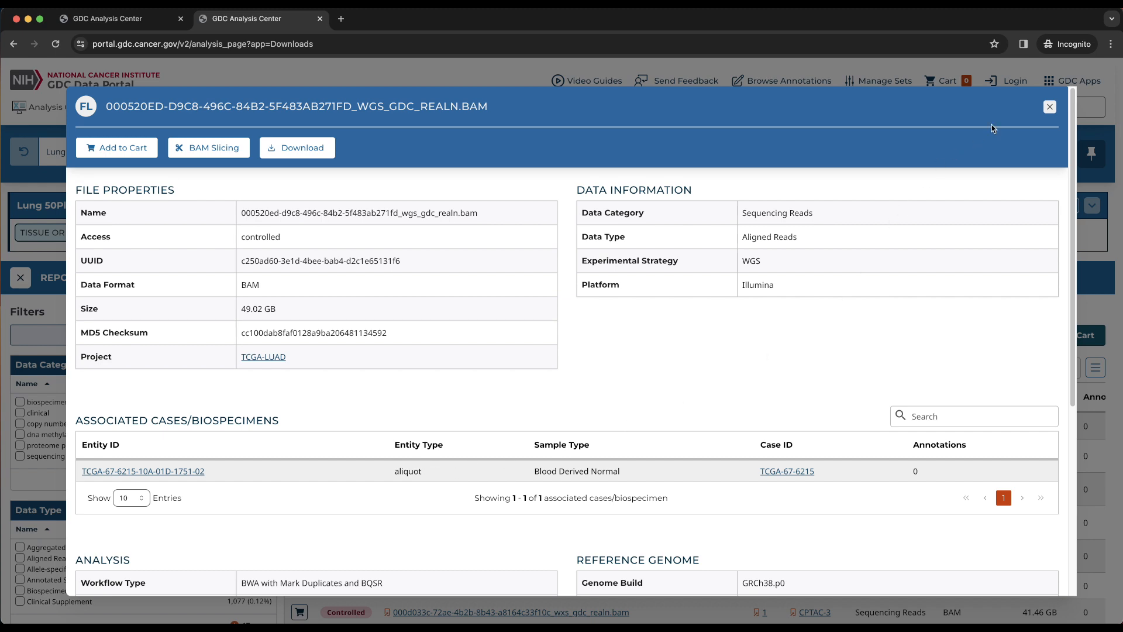
{"action": "left_click", "coordinate": [1051, 106]}
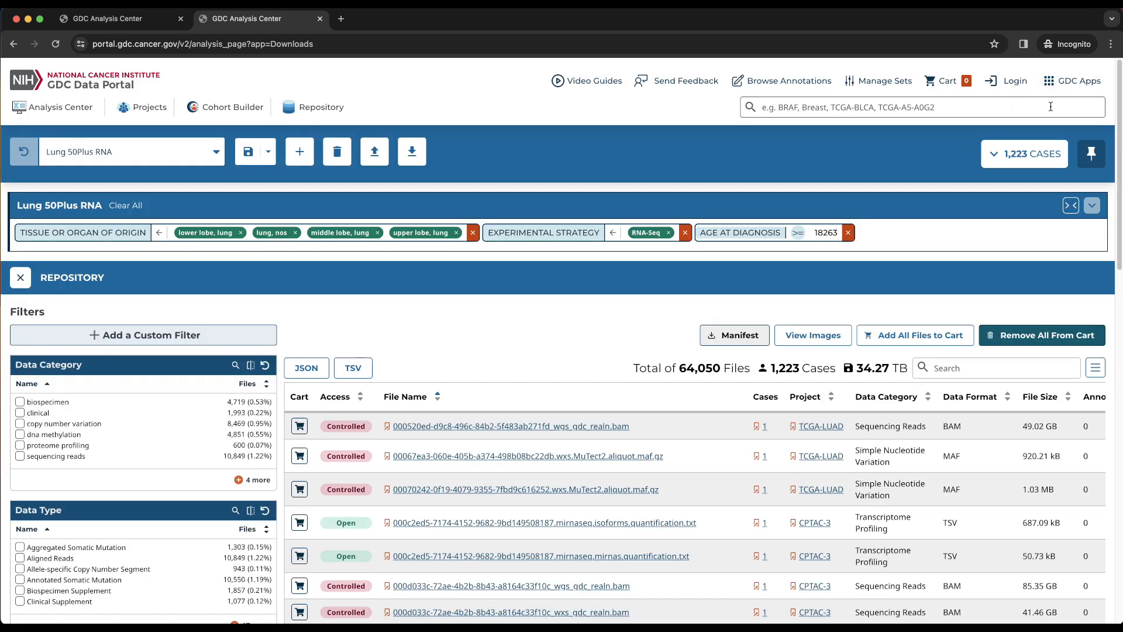
{"action": "scroll", "scroll_direction": "down", "scroll_amount": 3}
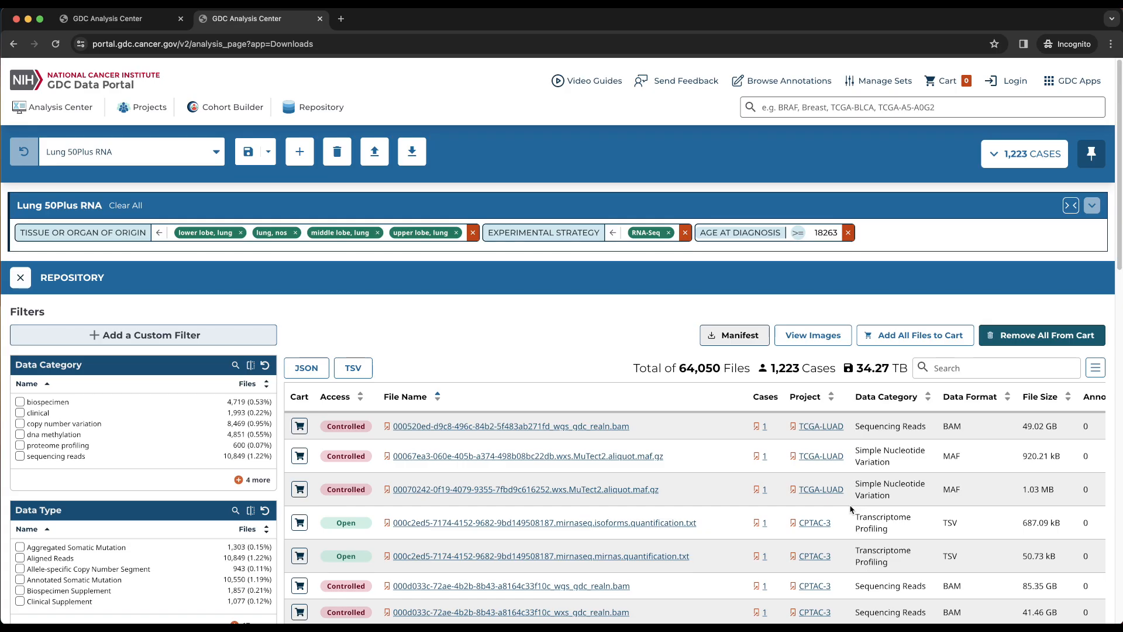
{"action": "mouse_move", "coordinate": [592, 410]}
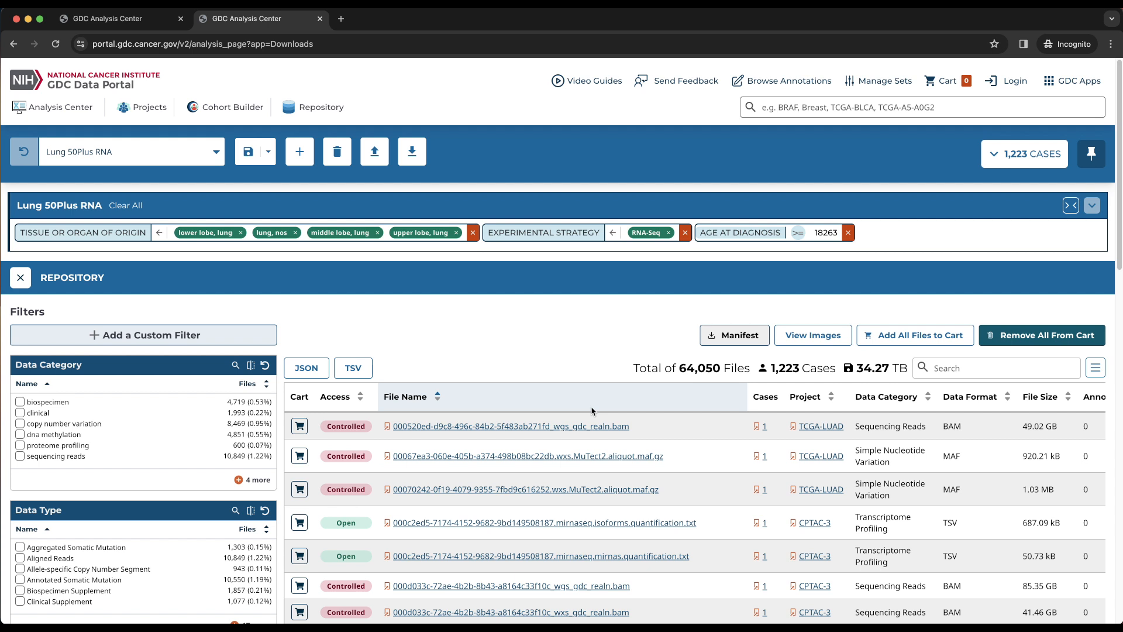
{"action": "mouse_move", "coordinate": [503, 344]}
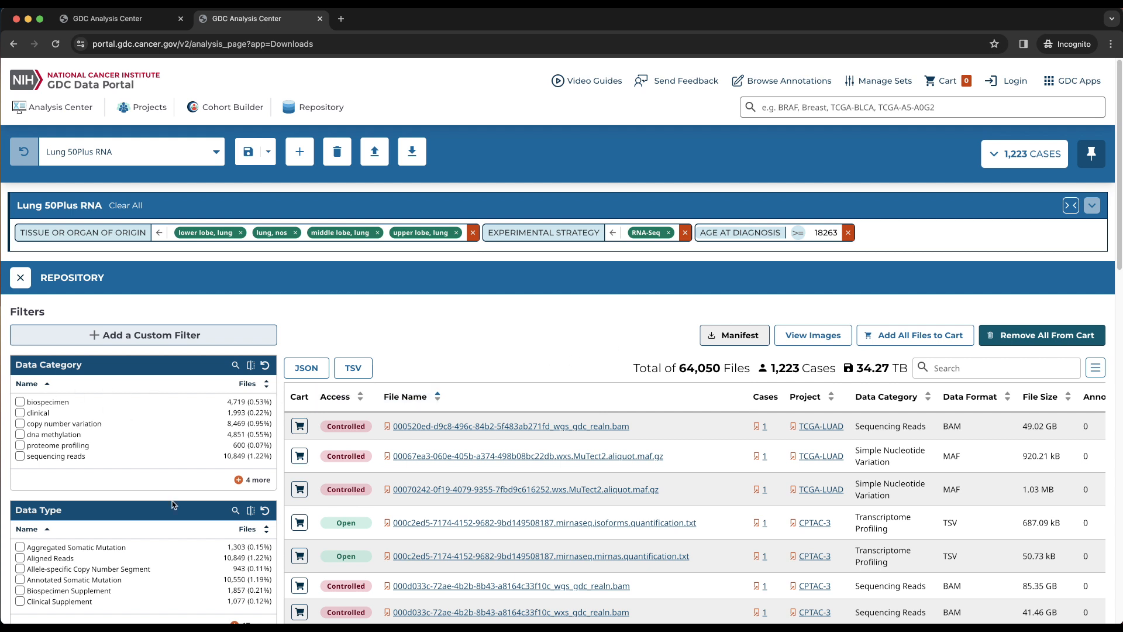
{"action": "scroll", "scroll_direction": "down", "scroll_amount": 3}
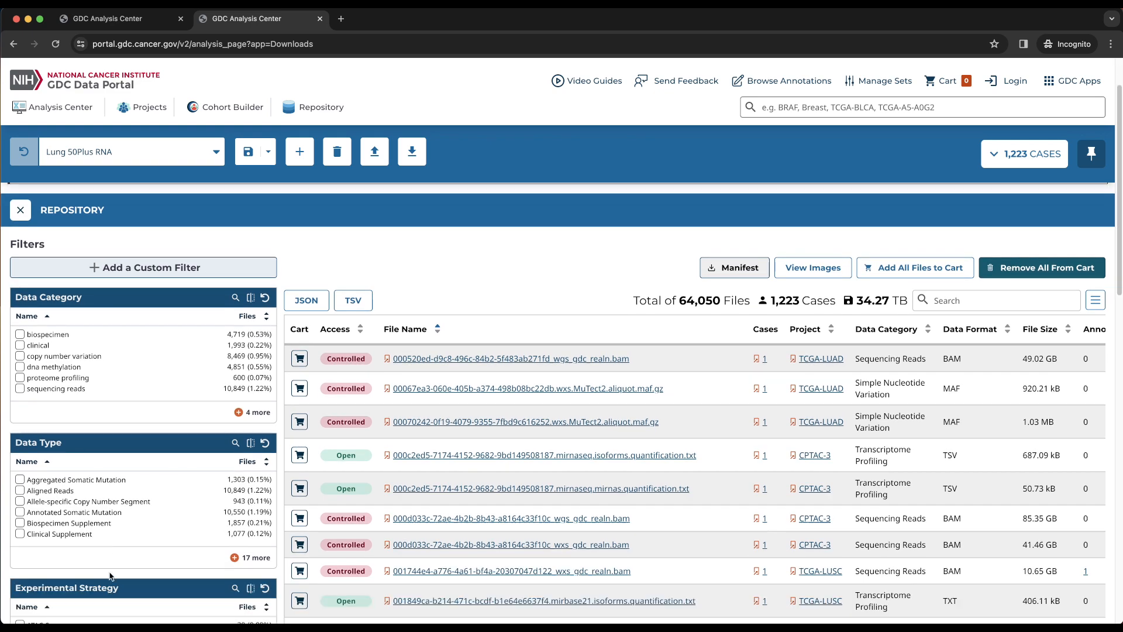
{"action": "scroll", "scroll_direction": "down", "scroll_amount": 3}
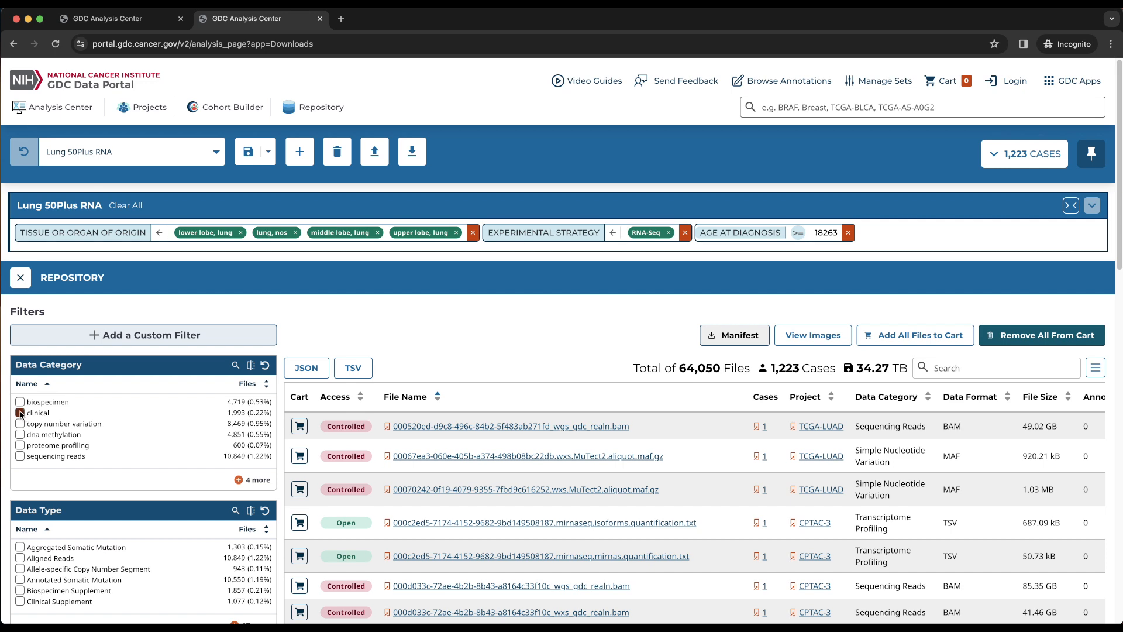
Filter the repository to the clinical data category, leaving 1,993 files across 918 cases
{"action": "left_click", "coordinate": [19, 413]}
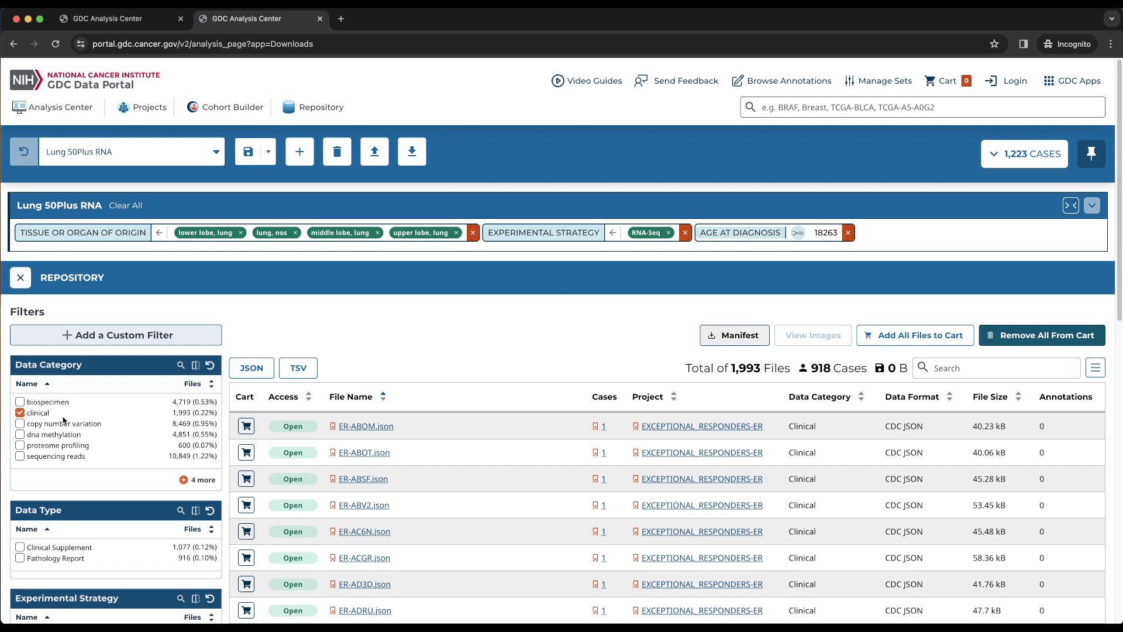
{"action": "mouse_move", "coordinate": [68, 422]}
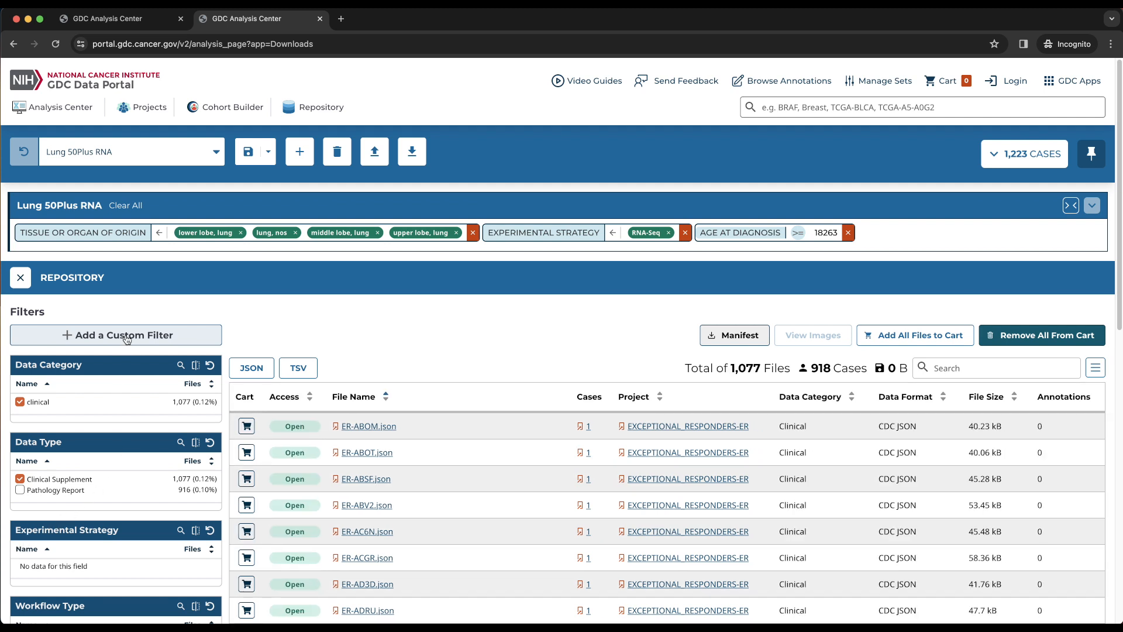
{"action": "left_click", "coordinate": [116, 334]}
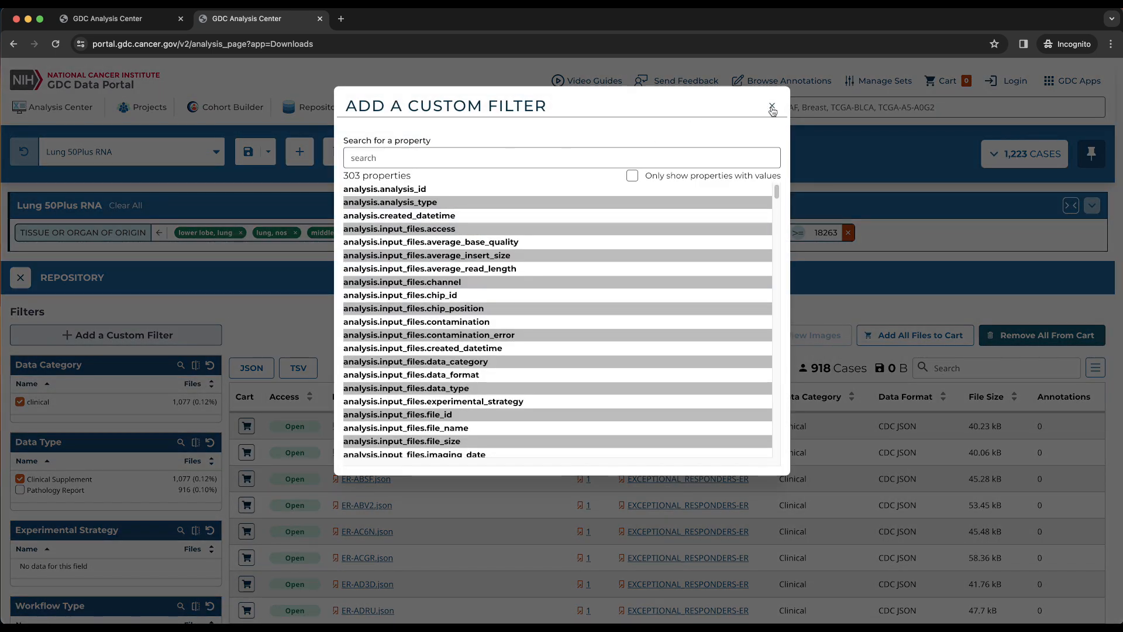
{"action": "left_click", "coordinate": [772, 110]}
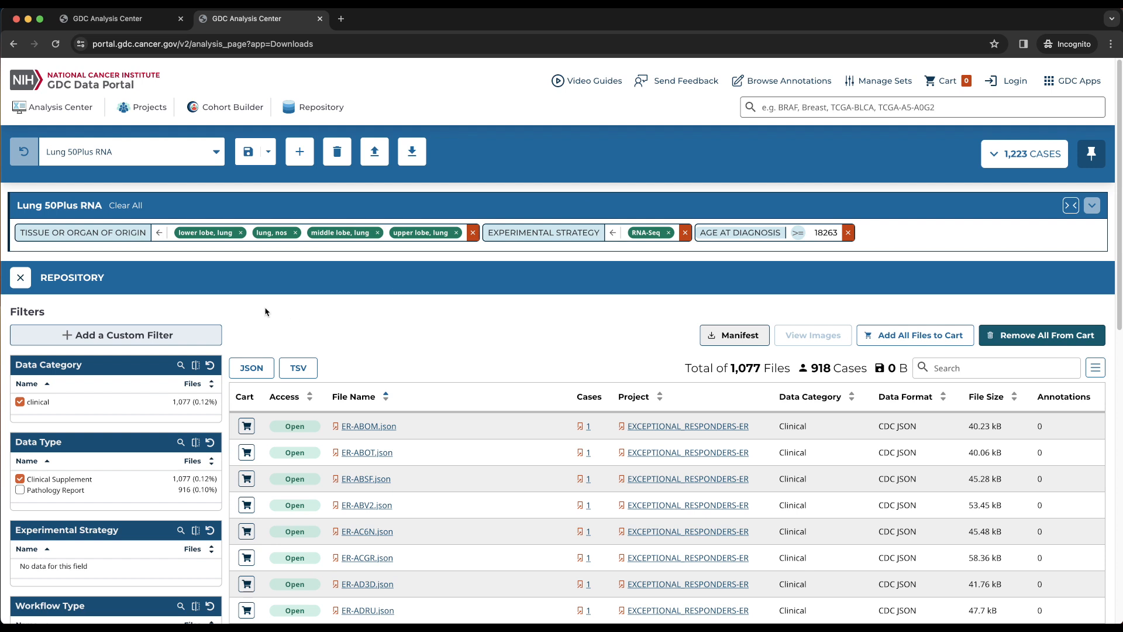
{"action": "mouse_move", "coordinate": [162, 388]}
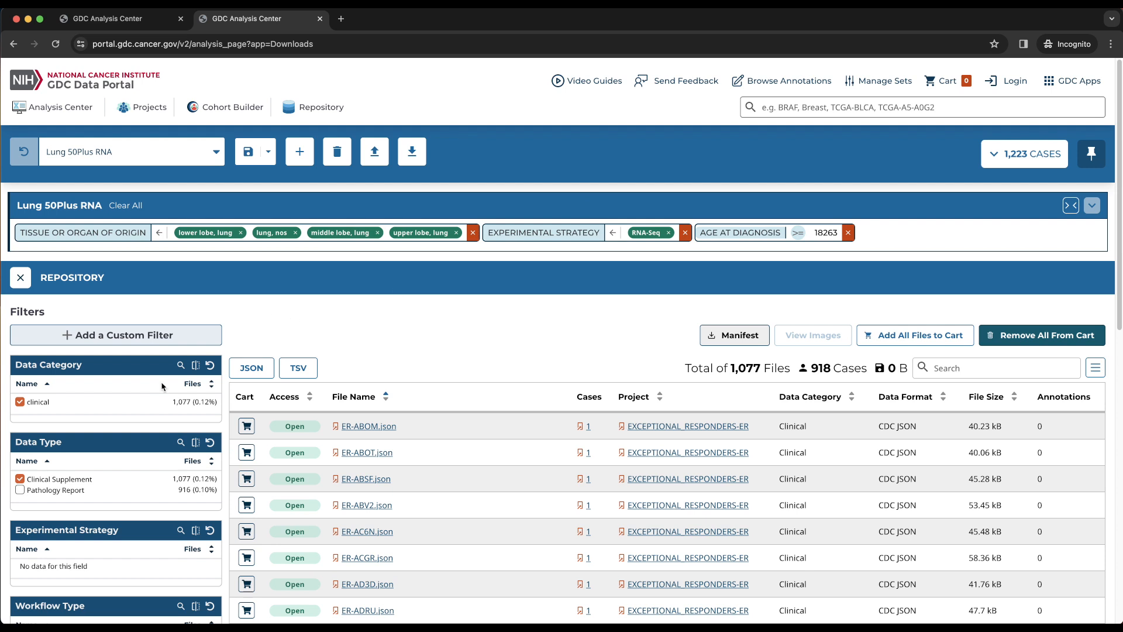
{"action": "mouse_move", "coordinate": [729, 326]}
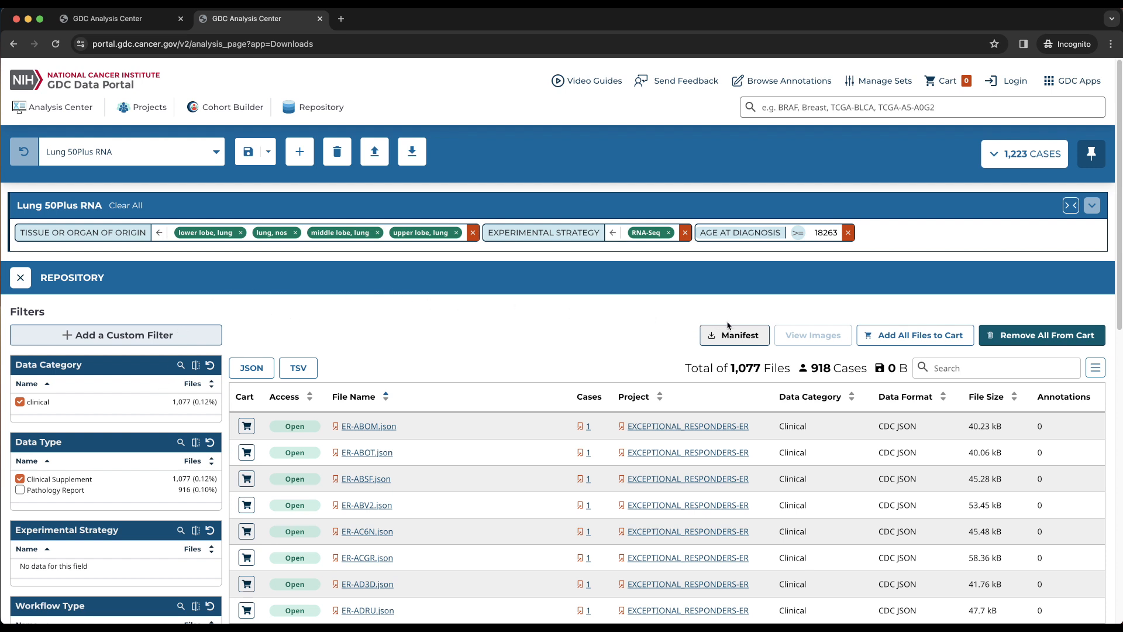
{"action": "mouse_move", "coordinate": [735, 334]}
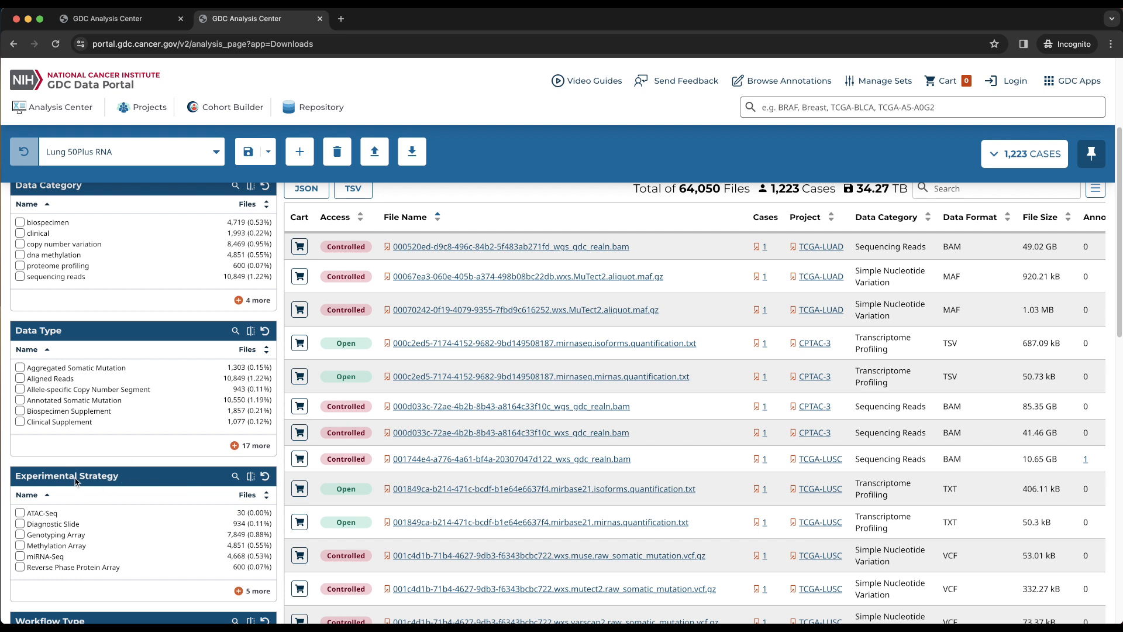
{"action": "mouse_move", "coordinate": [235, 477]}
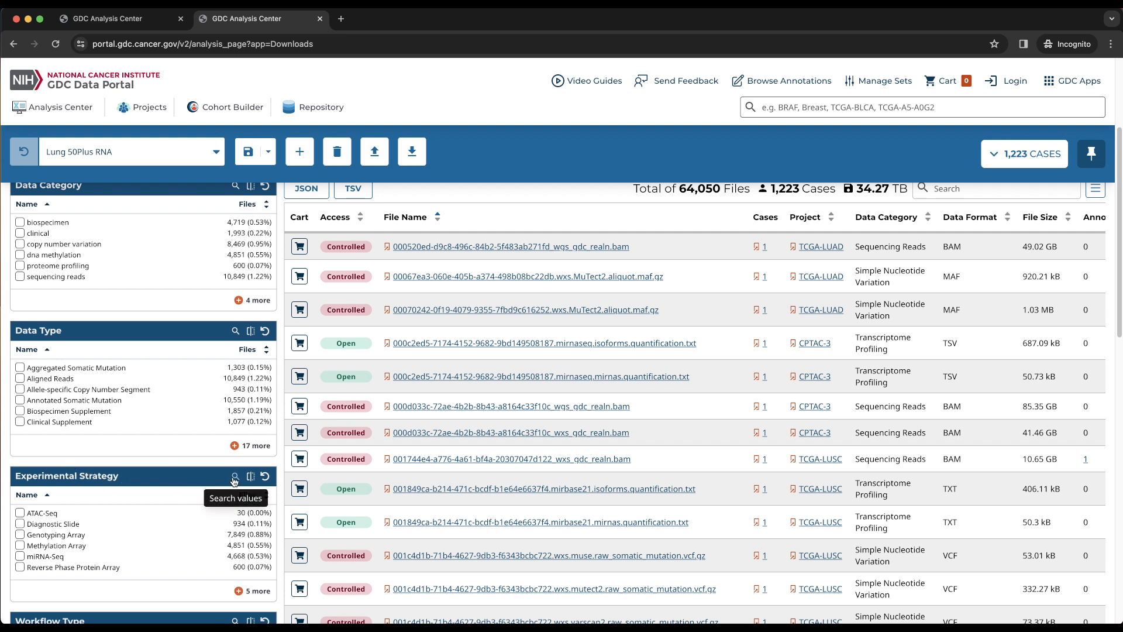
Filter to RNA-Seq, STAR - Counts, Gene Expression Quantification files: 1,630 files, 6.91 GB
{"action": "type", "text": "RNA-Seq"}
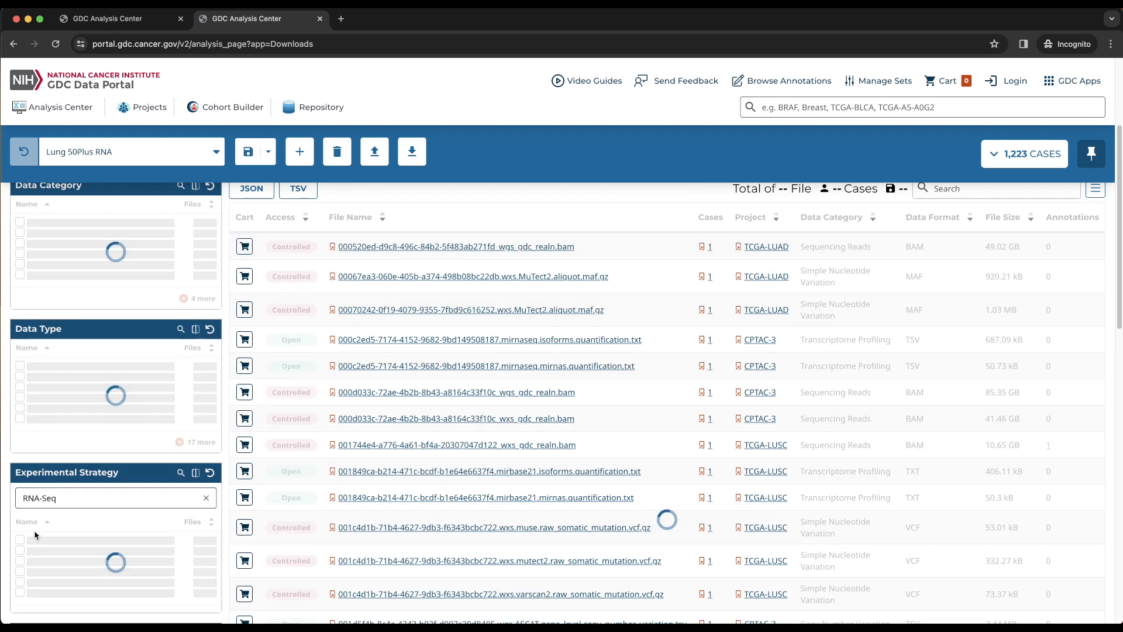
{"action": "left_click", "coordinate": [21, 471]}
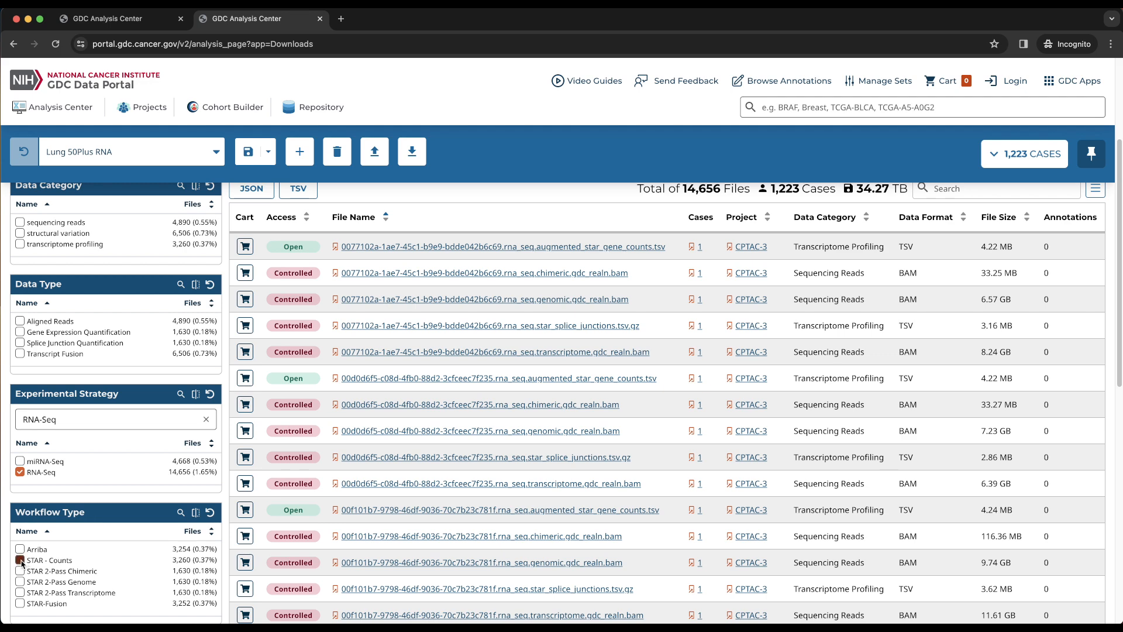
{"action": "left_click", "coordinate": [21, 561]}
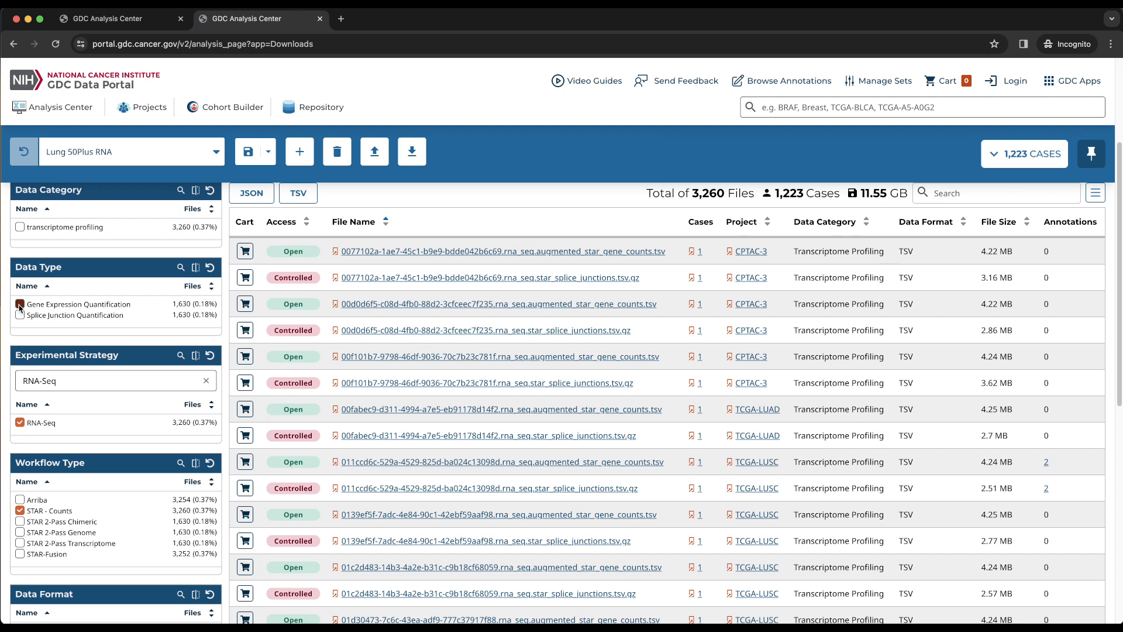
{"action": "left_click", "coordinate": [20, 304]}
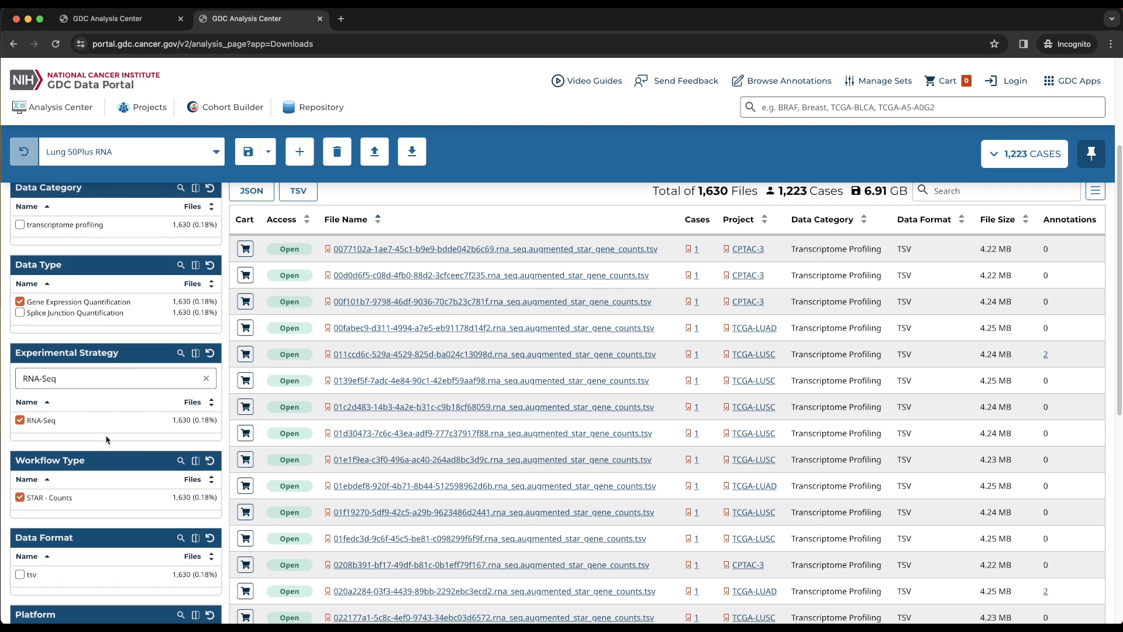
{"action": "scroll", "scroll_direction": "down", "scroll_amount": 3}
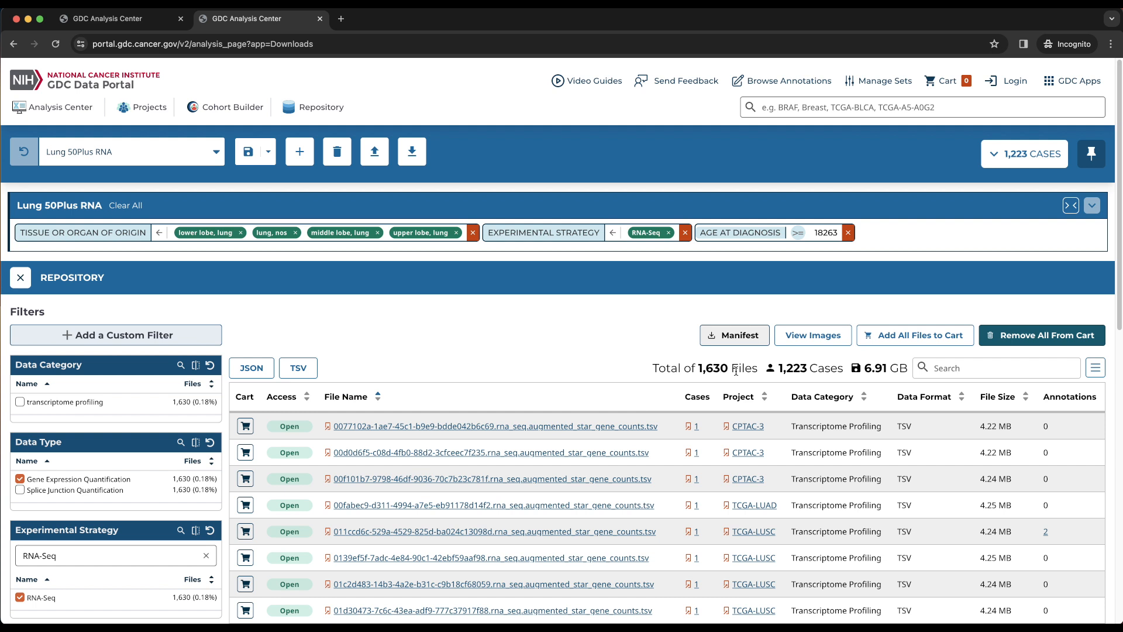
{"action": "mouse_move", "coordinate": [830, 367]}
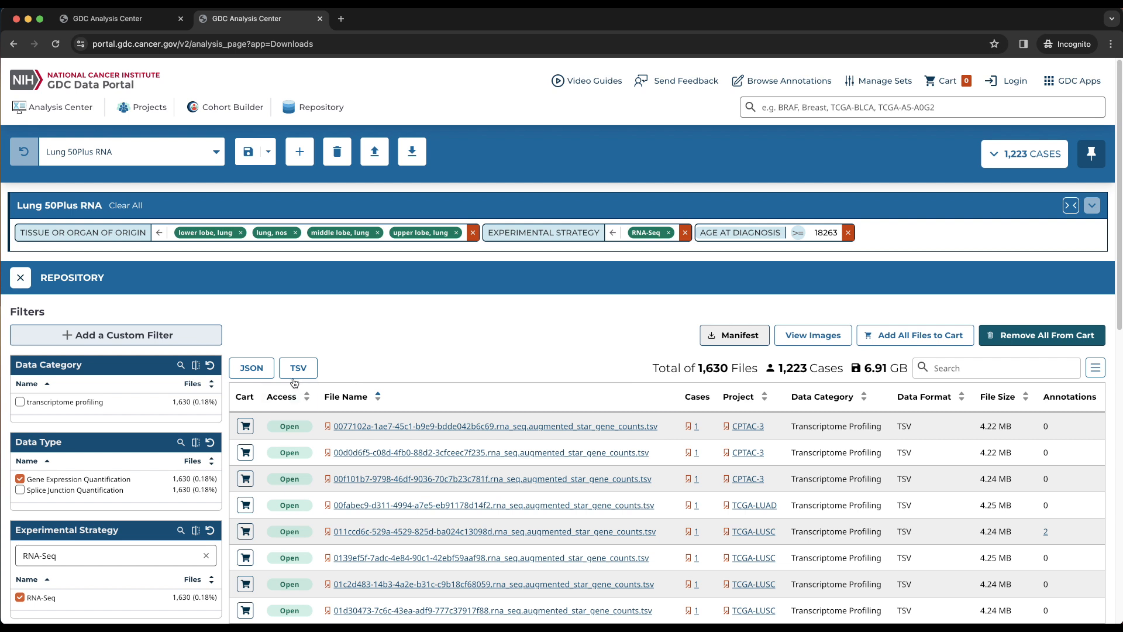
Add the first two count files, then all 1,630 filtered files, to the cart
{"action": "left_click", "coordinate": [244, 426]}
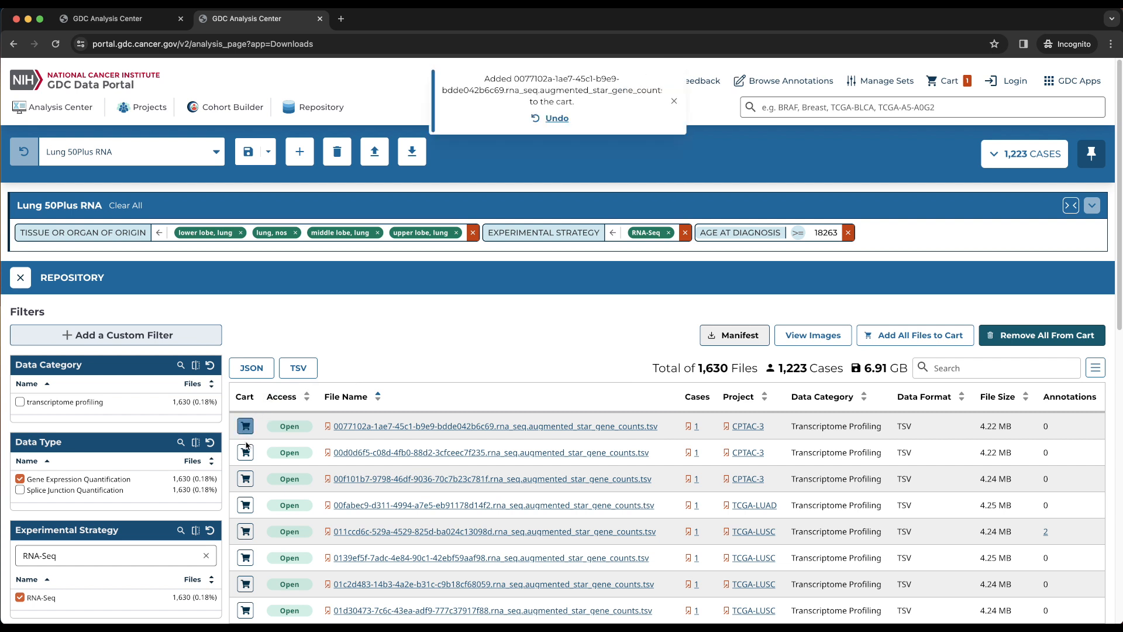
{"action": "left_click", "coordinate": [244, 451]}
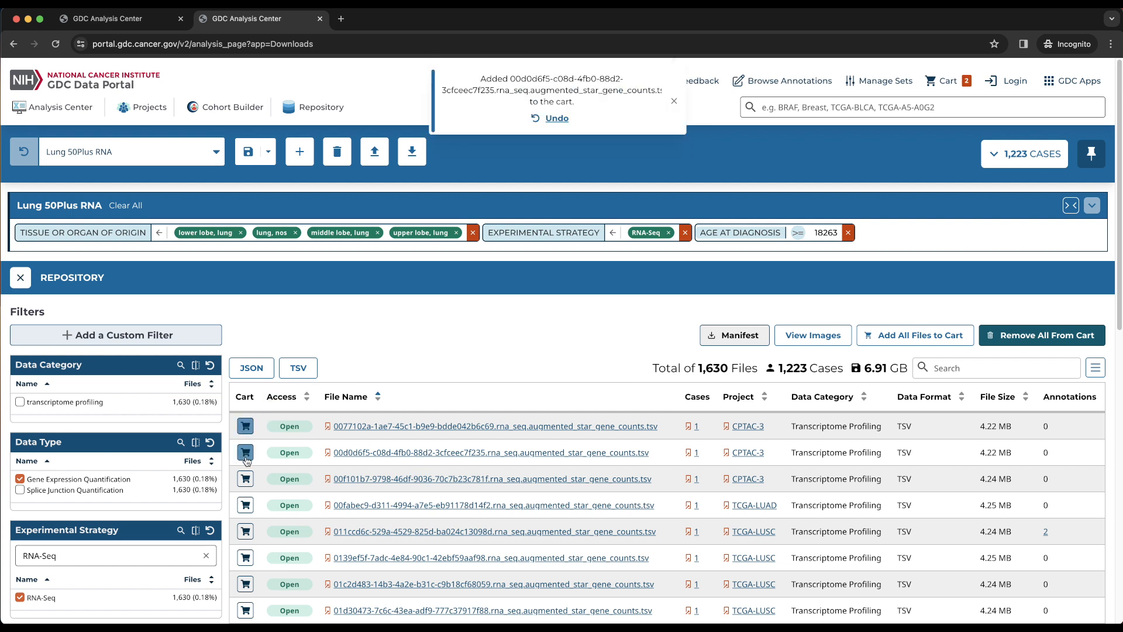
{"action": "mouse_move", "coordinate": [575, 351]}
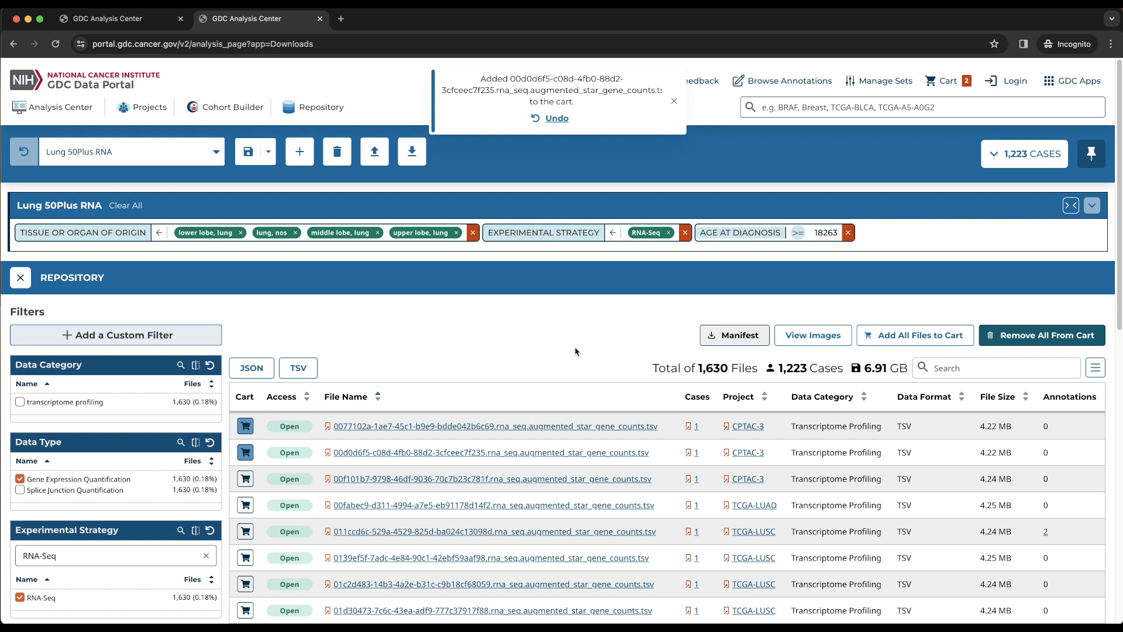
{"action": "left_click", "coordinate": [911, 335]}
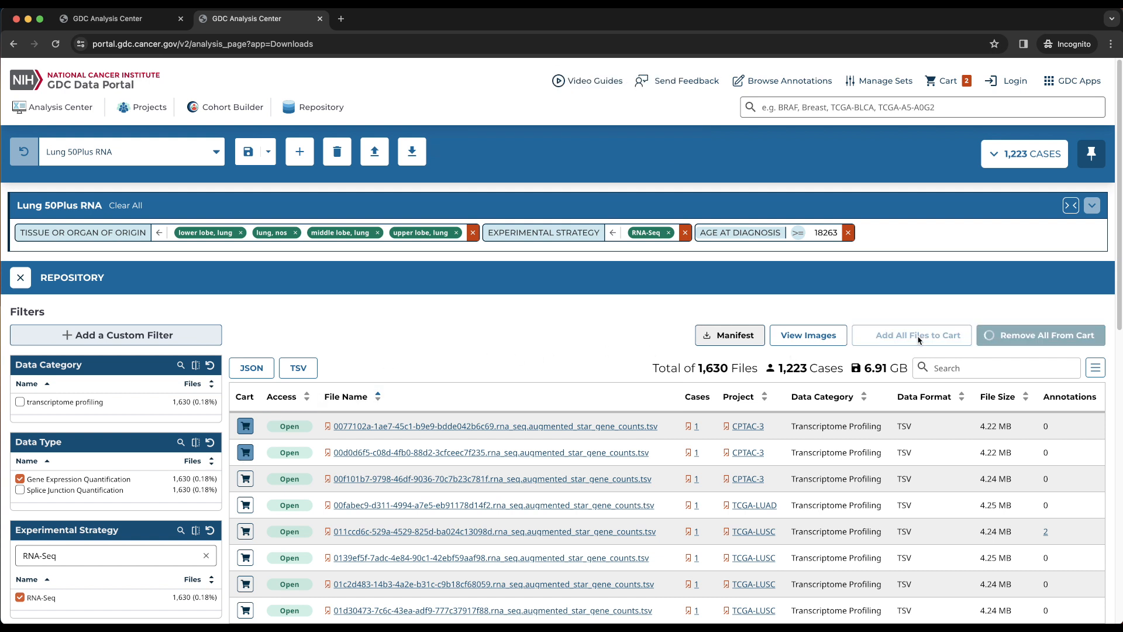
{"action": "left_click", "coordinate": [913, 334]}
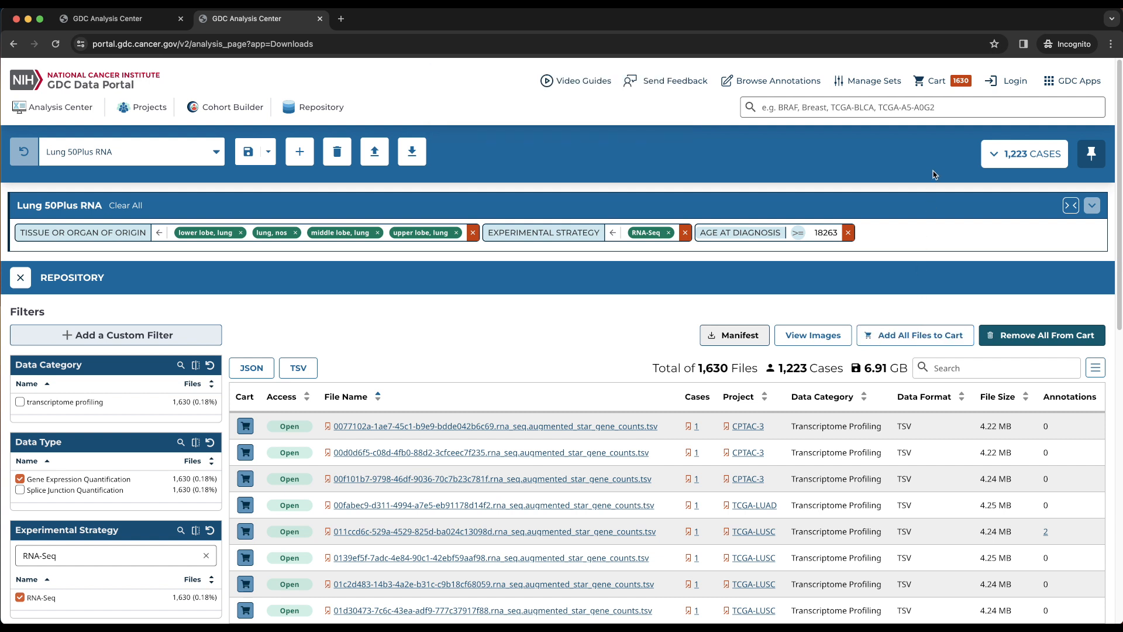
{"action": "mouse_move", "coordinate": [959, 84]}
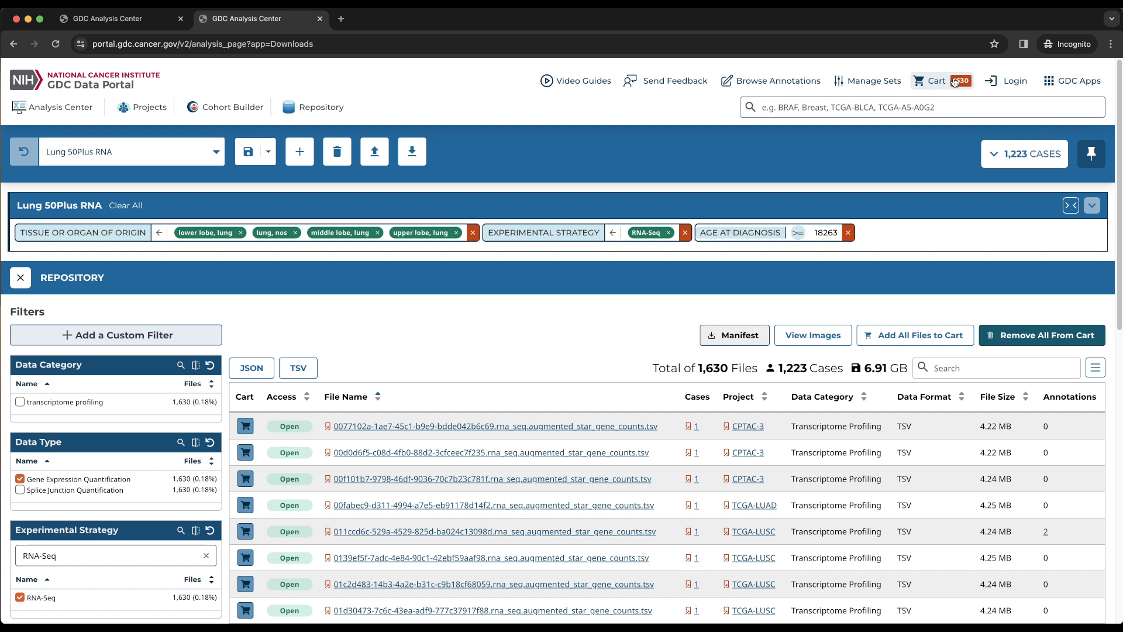
{"action": "left_click", "coordinate": [941, 80]}
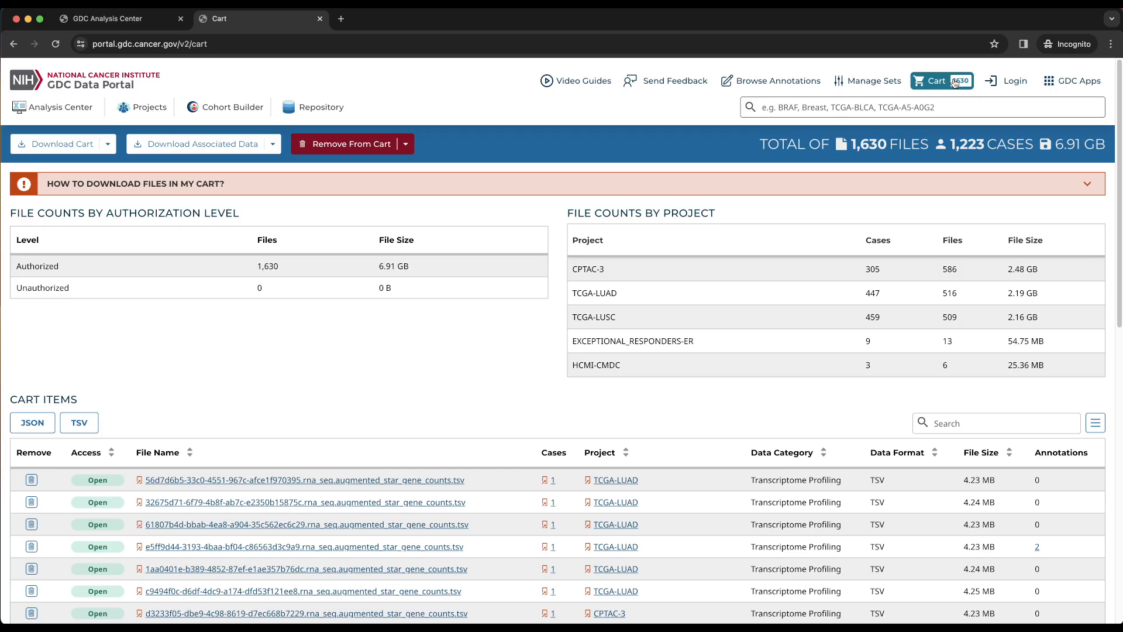
{"action": "mouse_move", "coordinate": [540, 334]}
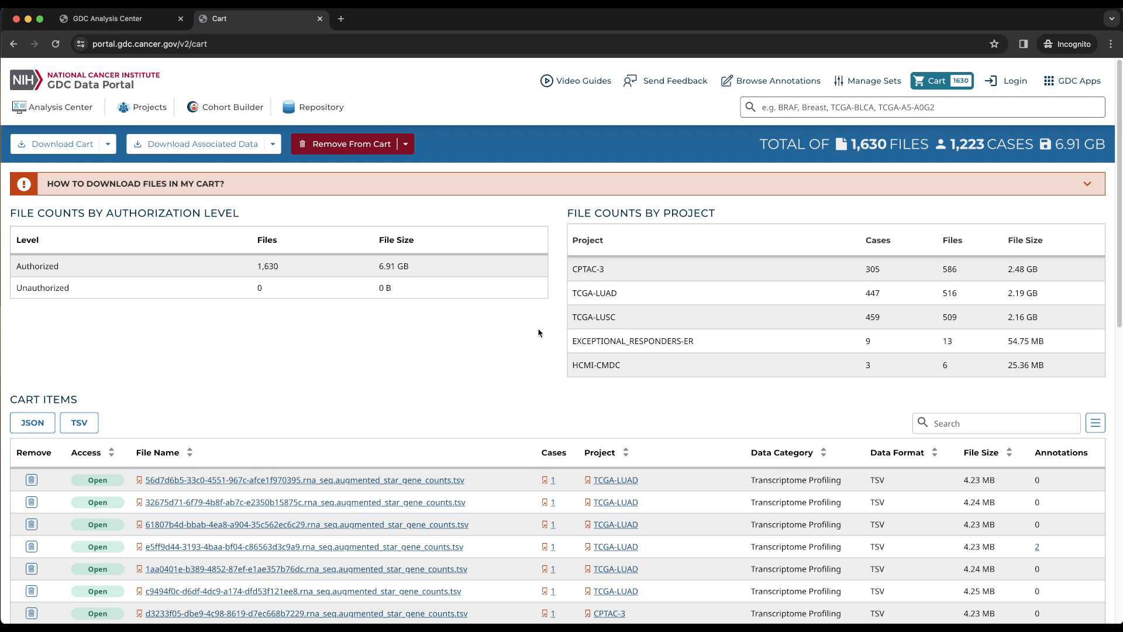
{"action": "mouse_move", "coordinate": [327, 340]}
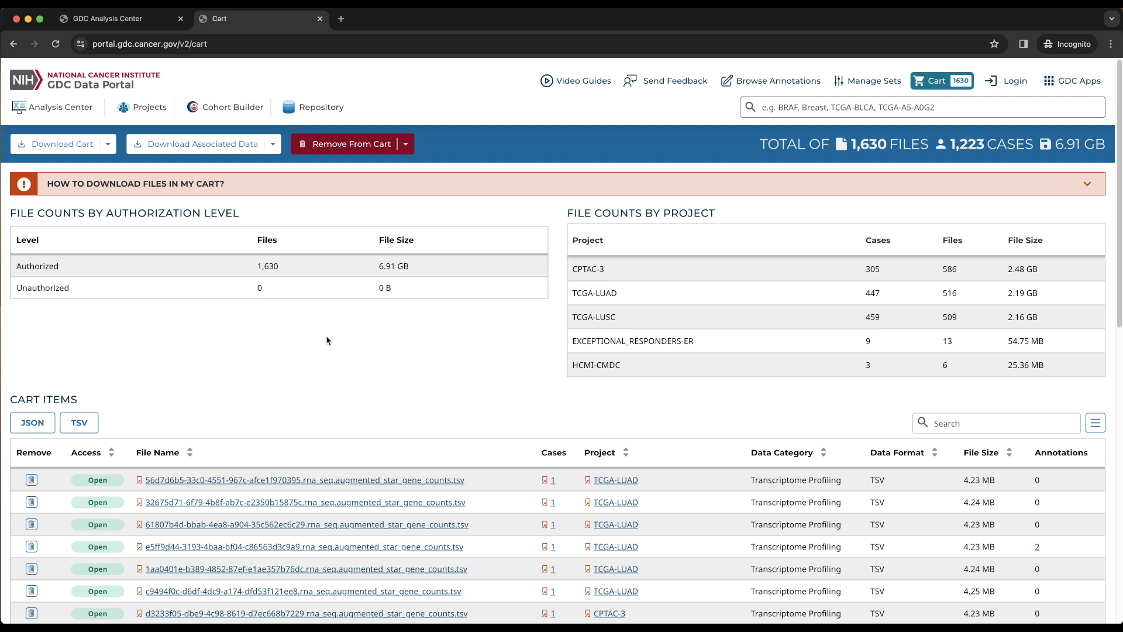
{"action": "mouse_move", "coordinate": [139, 273]}
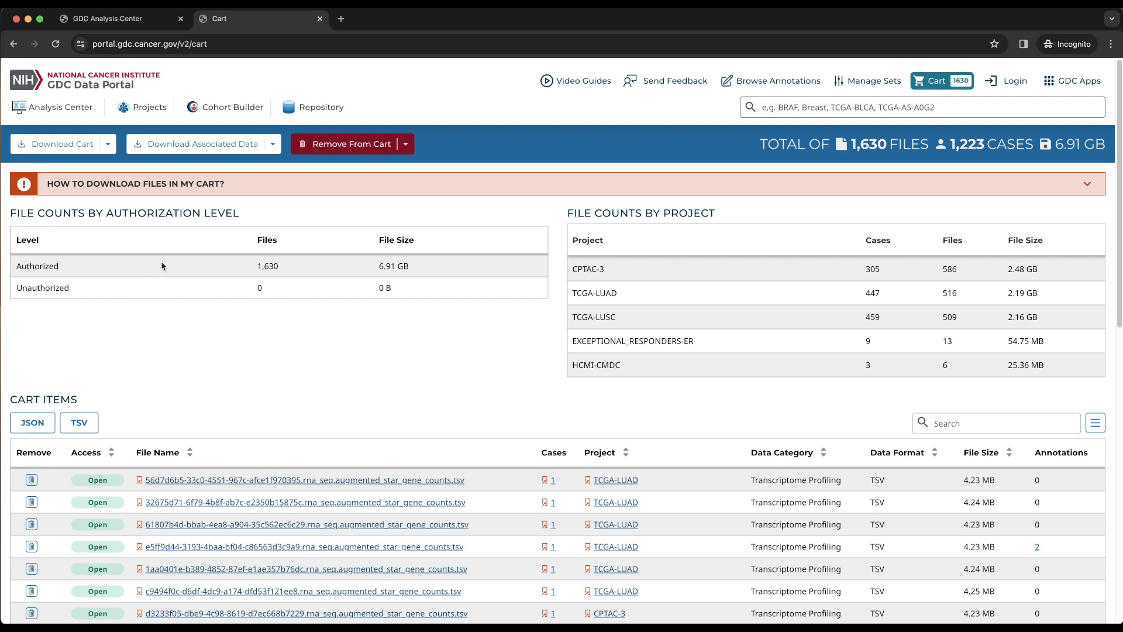
{"action": "mouse_move", "coordinate": [252, 272]}
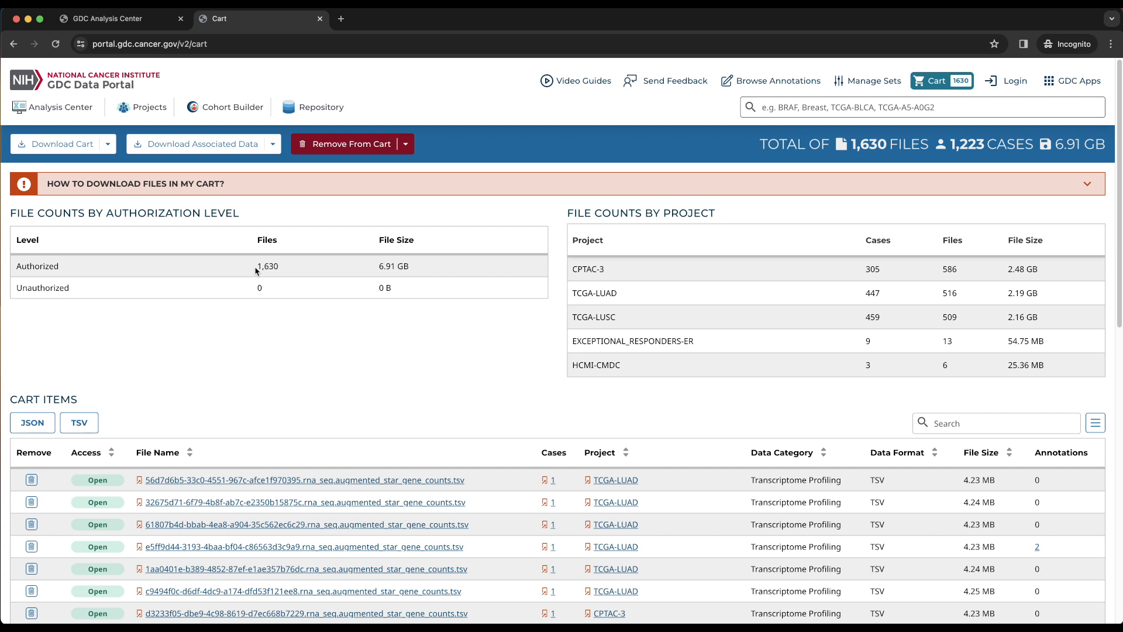
{"action": "mouse_move", "coordinate": [619, 280]}
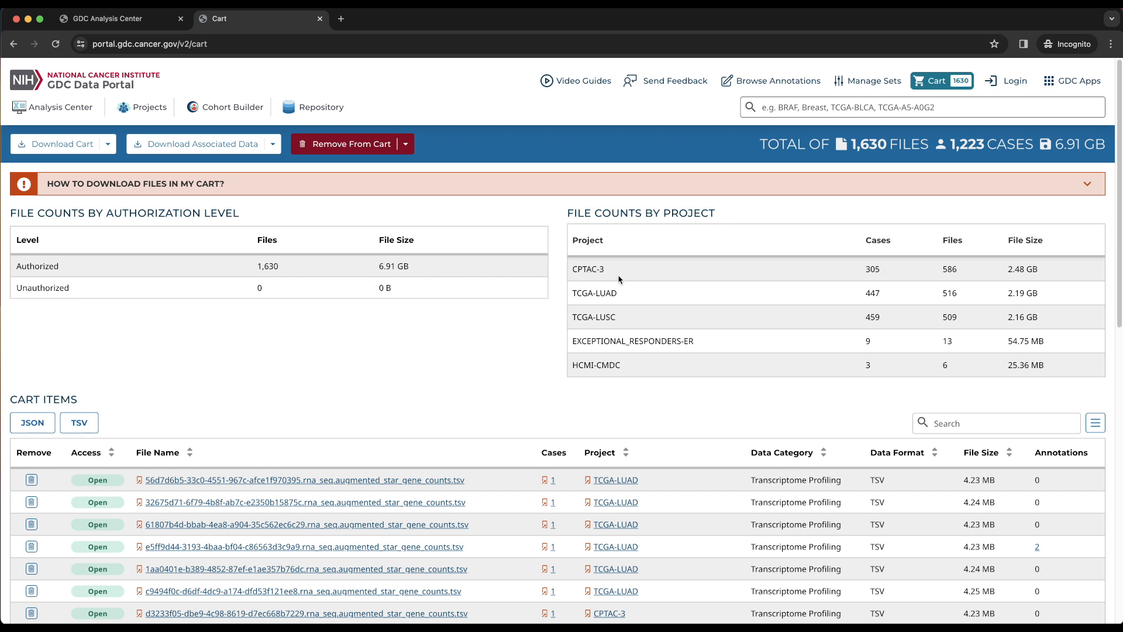
{"action": "mouse_move", "coordinate": [628, 372]}
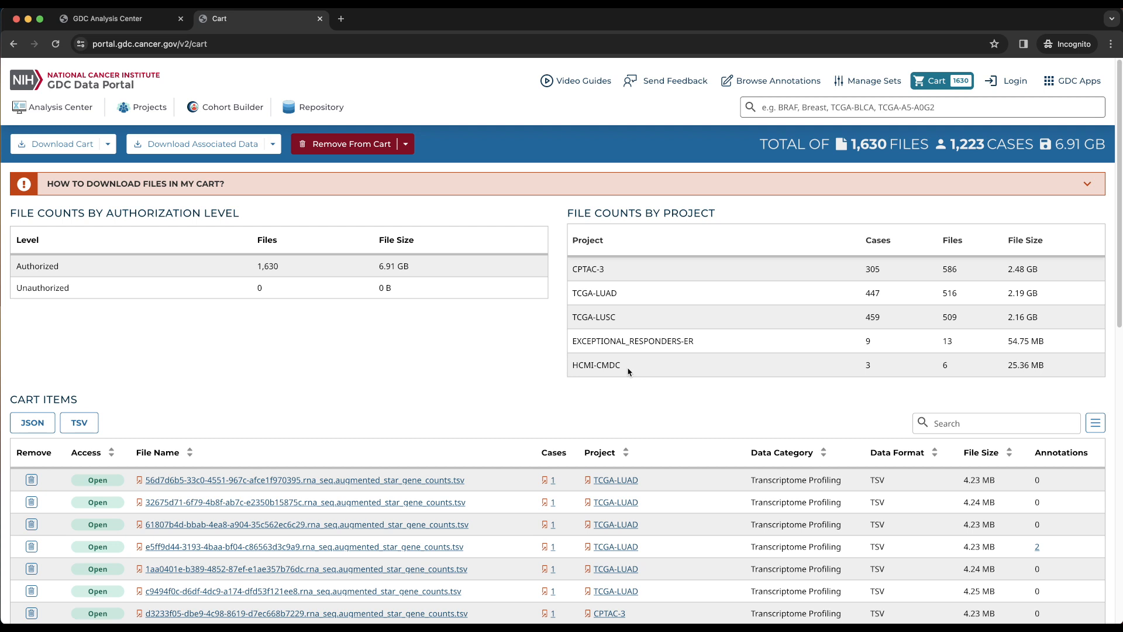
{"action": "mouse_move", "coordinate": [853, 276]}
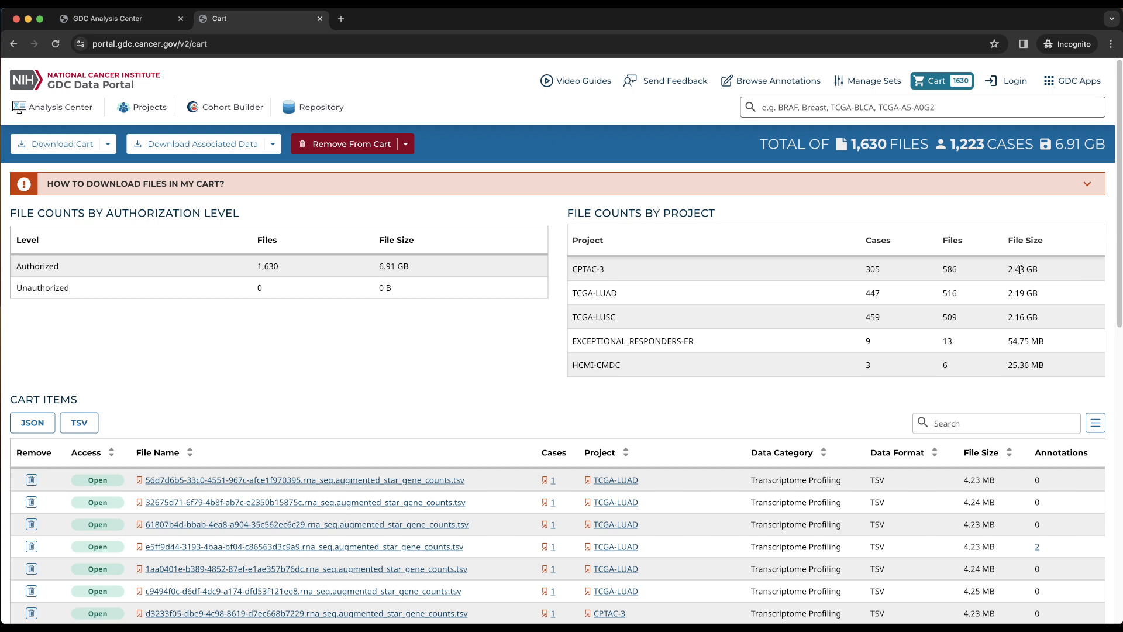
{"action": "mouse_move", "coordinate": [283, 466]}
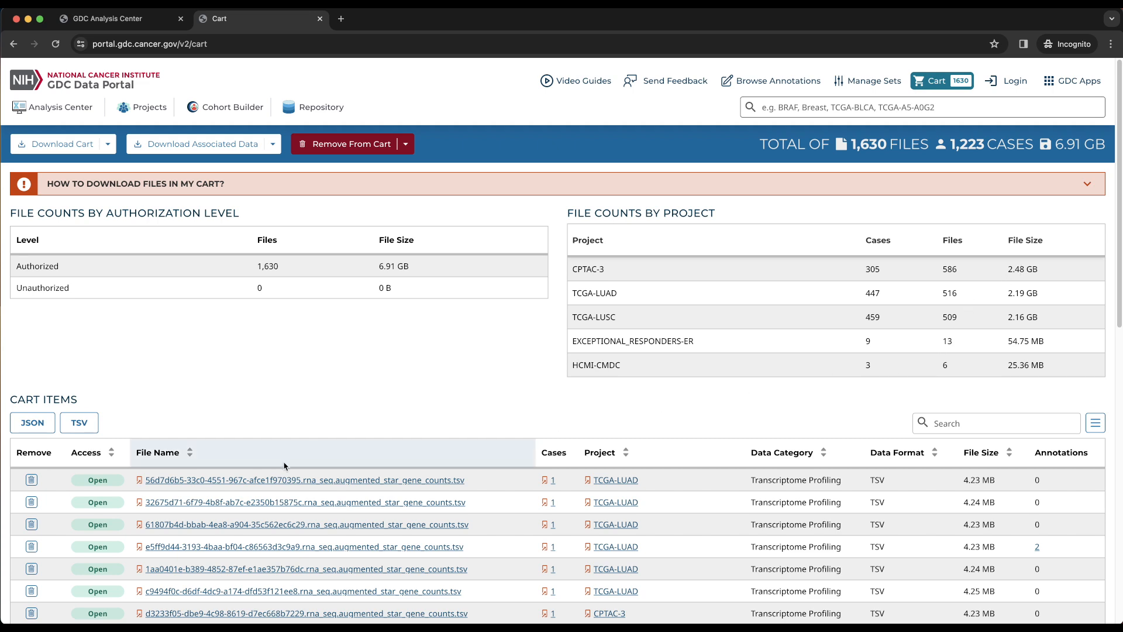
{"action": "scroll", "scroll_direction": "down", "scroll_amount": 3}
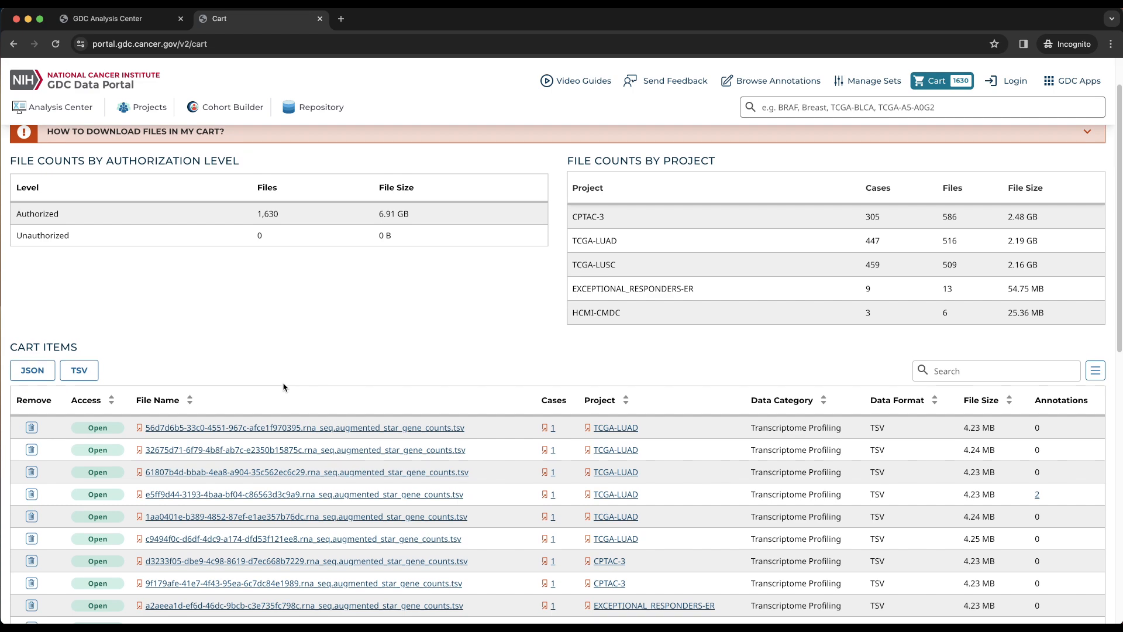
{"action": "scroll", "scroll_direction": "down", "scroll_amount": 3}
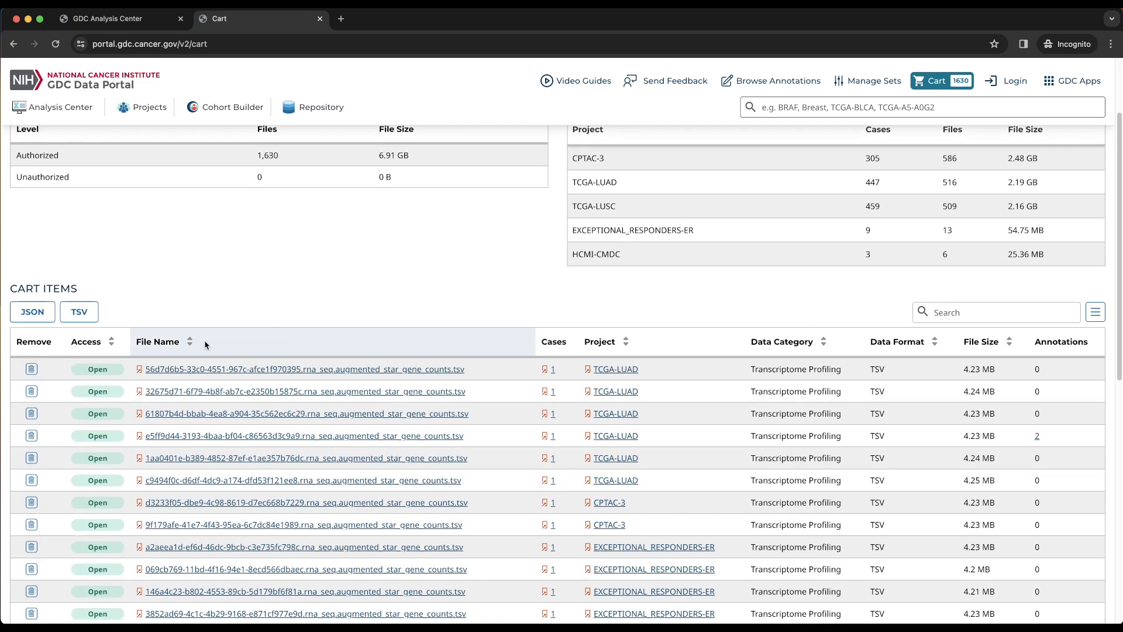
{"action": "mouse_move", "coordinate": [193, 360]}
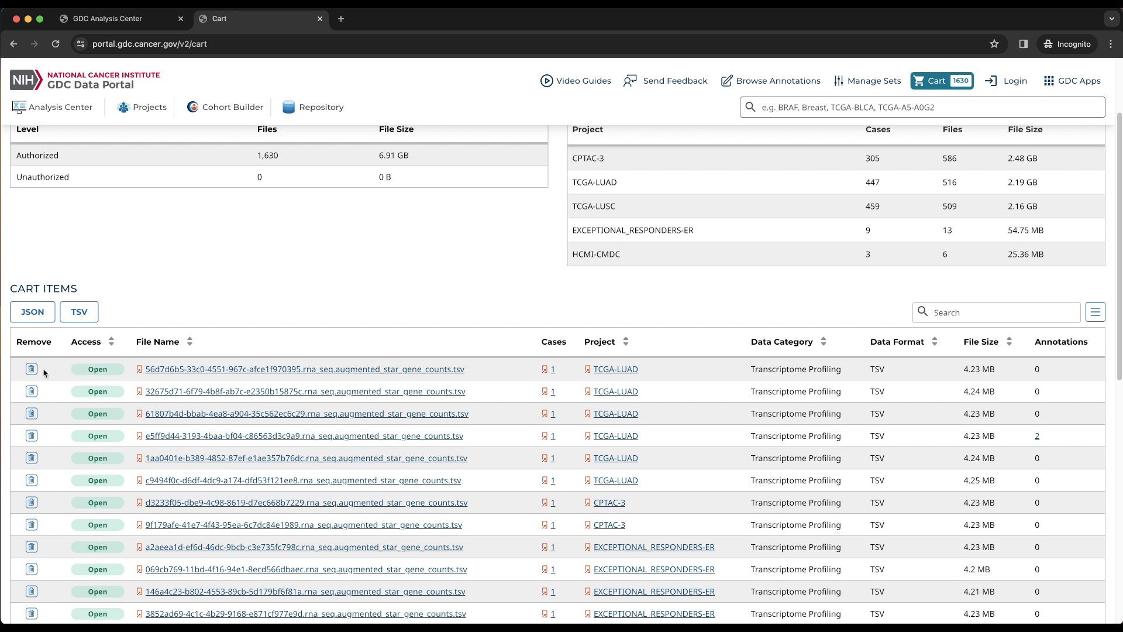
{"action": "mouse_move", "coordinate": [31, 370]}
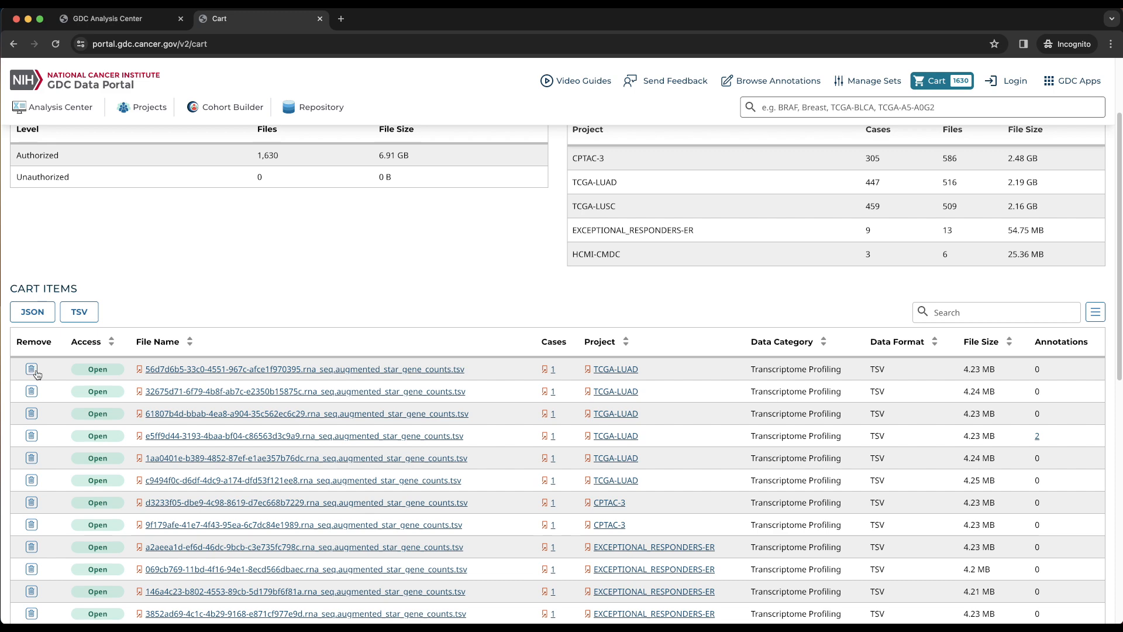
{"action": "mouse_move", "coordinate": [31, 369]}
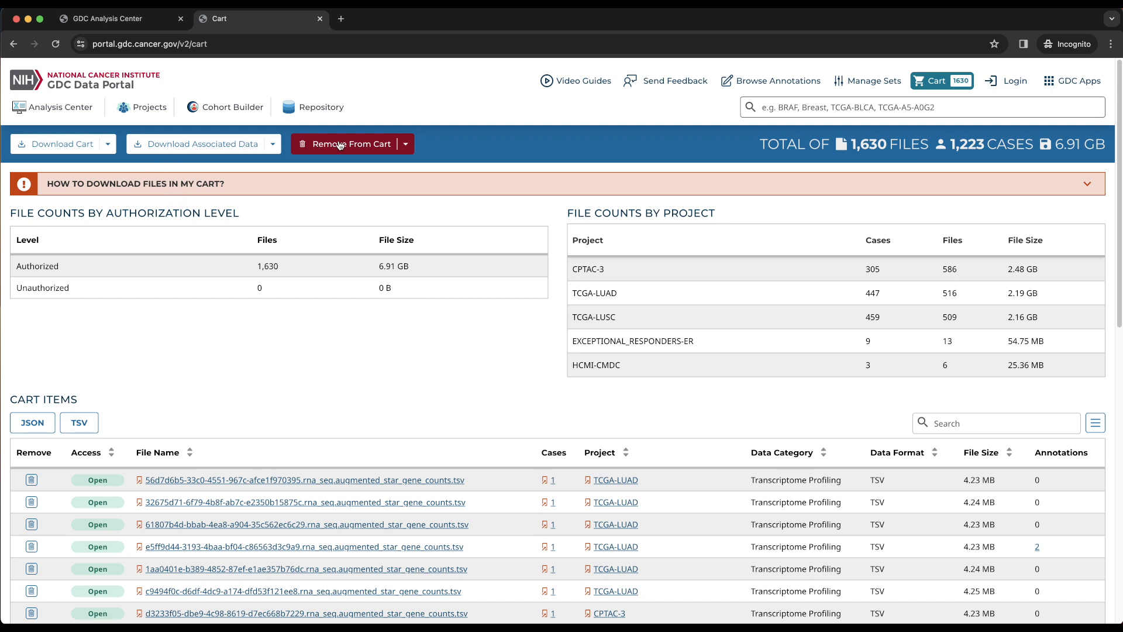
Show the Download Cart choices, Manifest or Cart, for the 1,630 files
{"action": "left_click", "coordinate": [108, 144]}
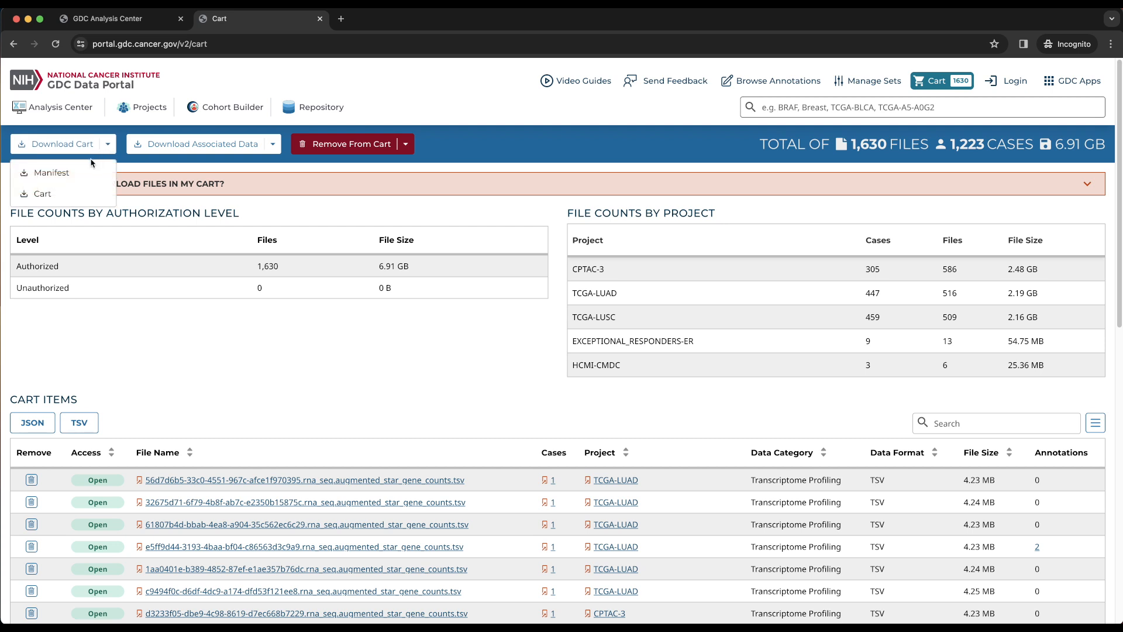
{"action": "mouse_move", "coordinate": [50, 173]}
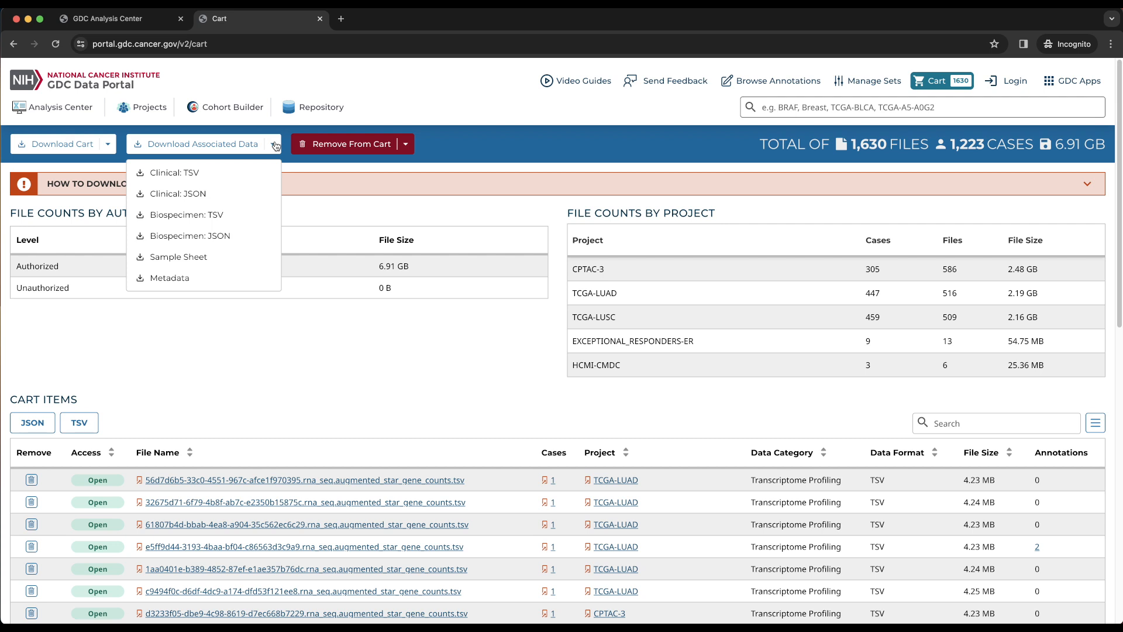
{"action": "mouse_move", "coordinate": [276, 146]}
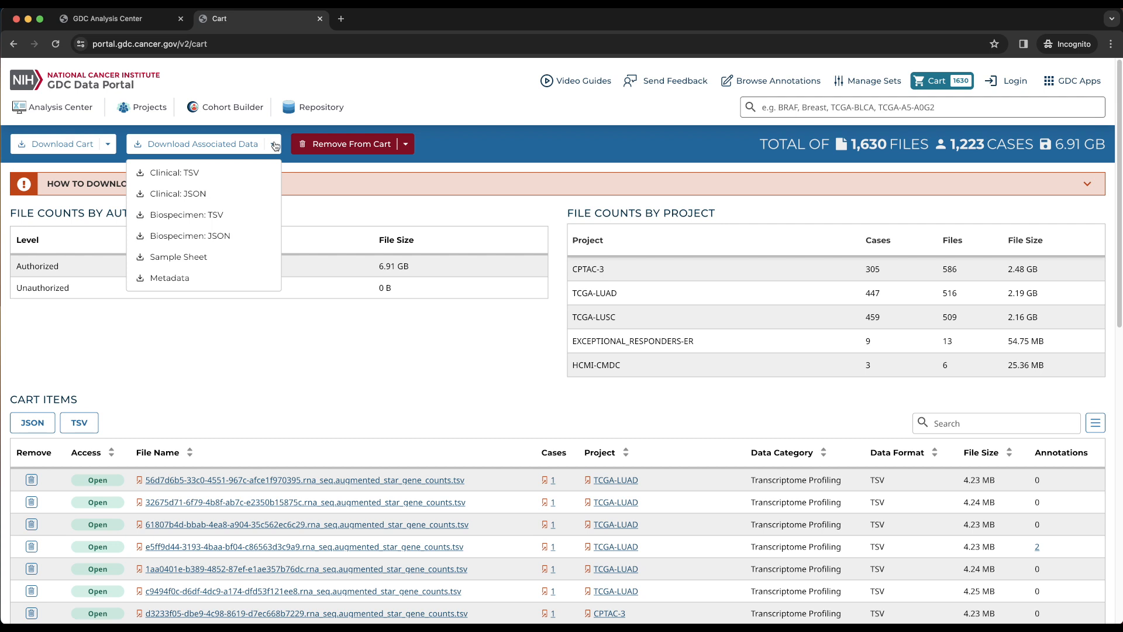
{"action": "mouse_move", "coordinate": [234, 173]}
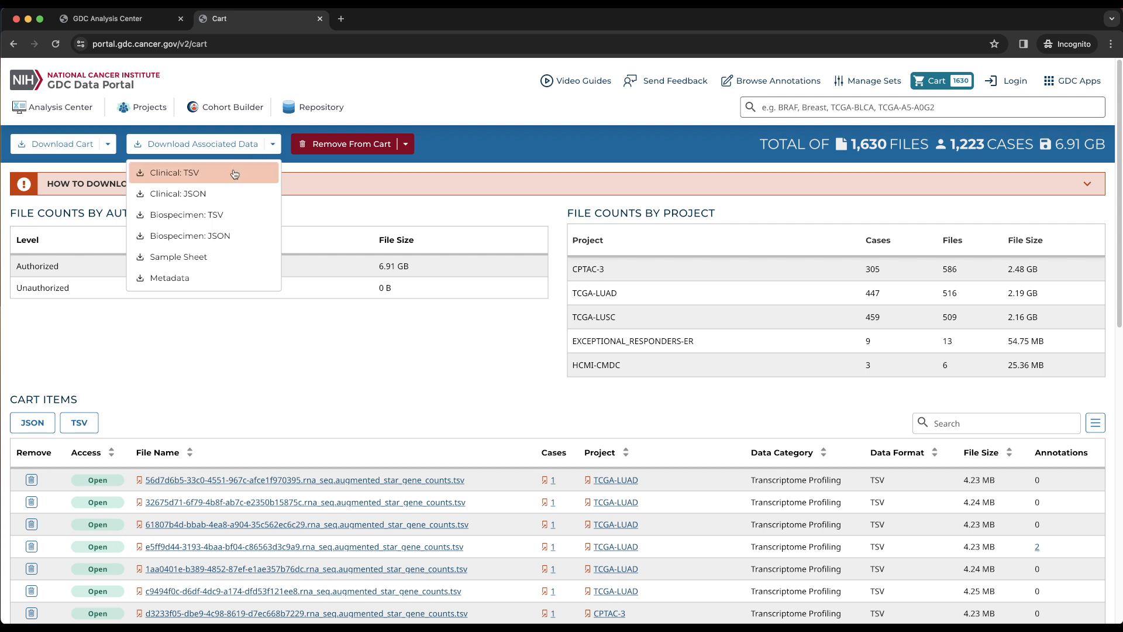
{"action": "mouse_move", "coordinate": [224, 194]}
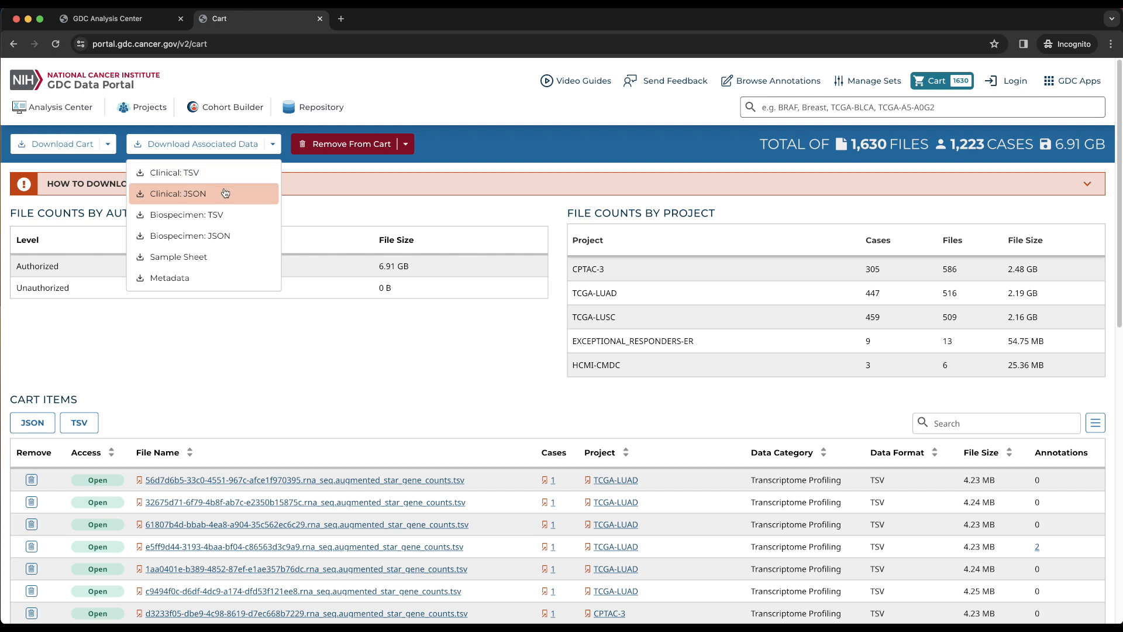
{"action": "mouse_move", "coordinate": [225, 190]}
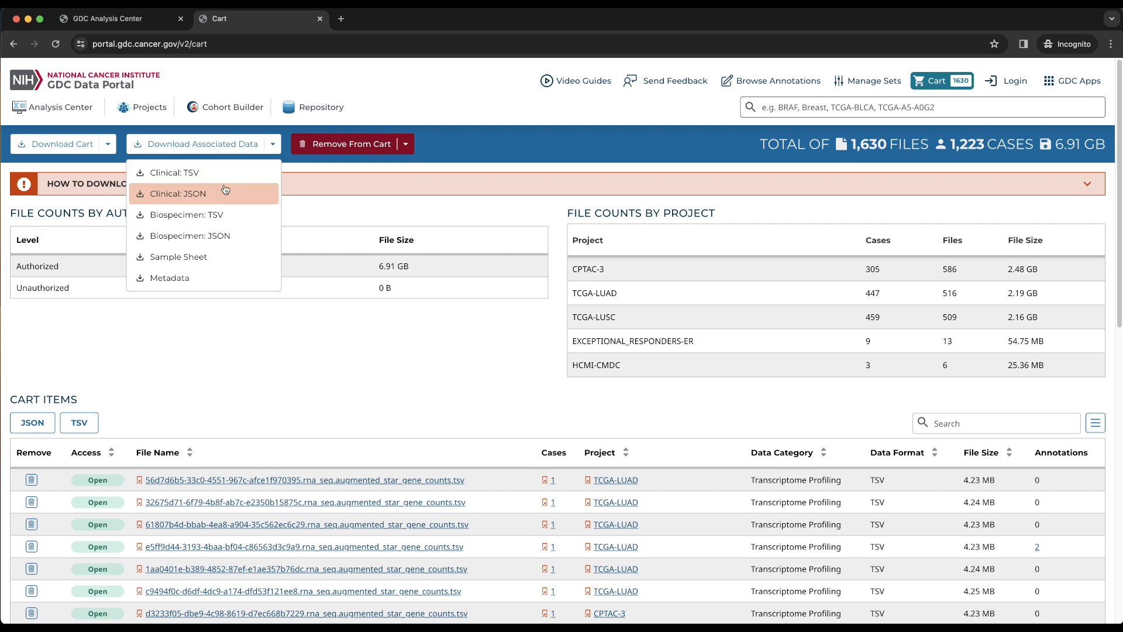
{"action": "mouse_move", "coordinate": [226, 202]}
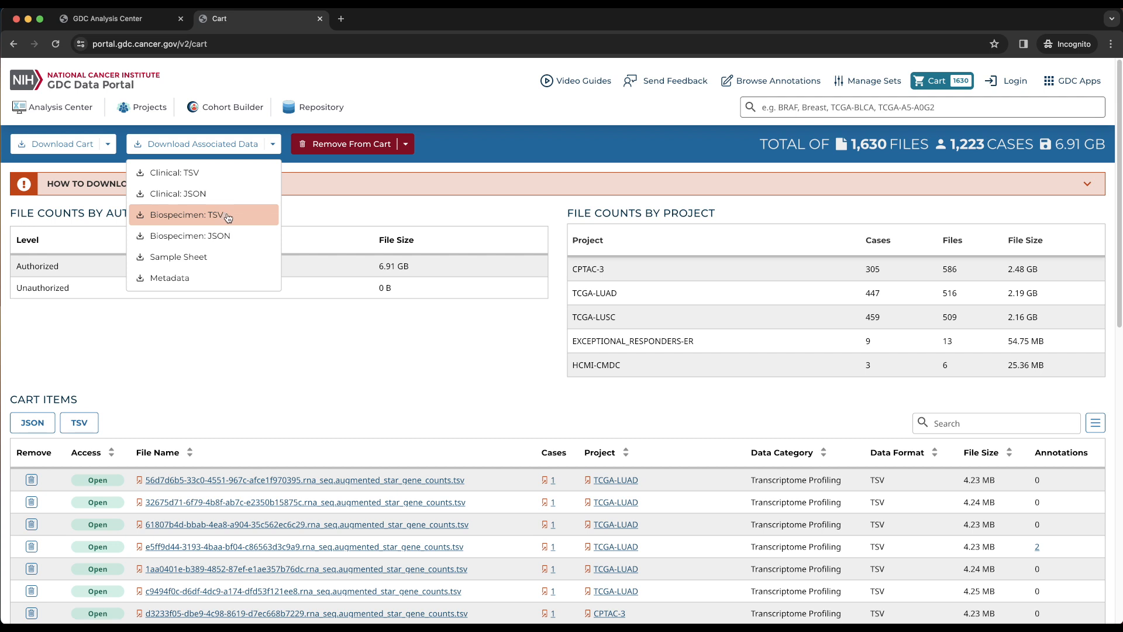
{"action": "mouse_move", "coordinate": [188, 235]}
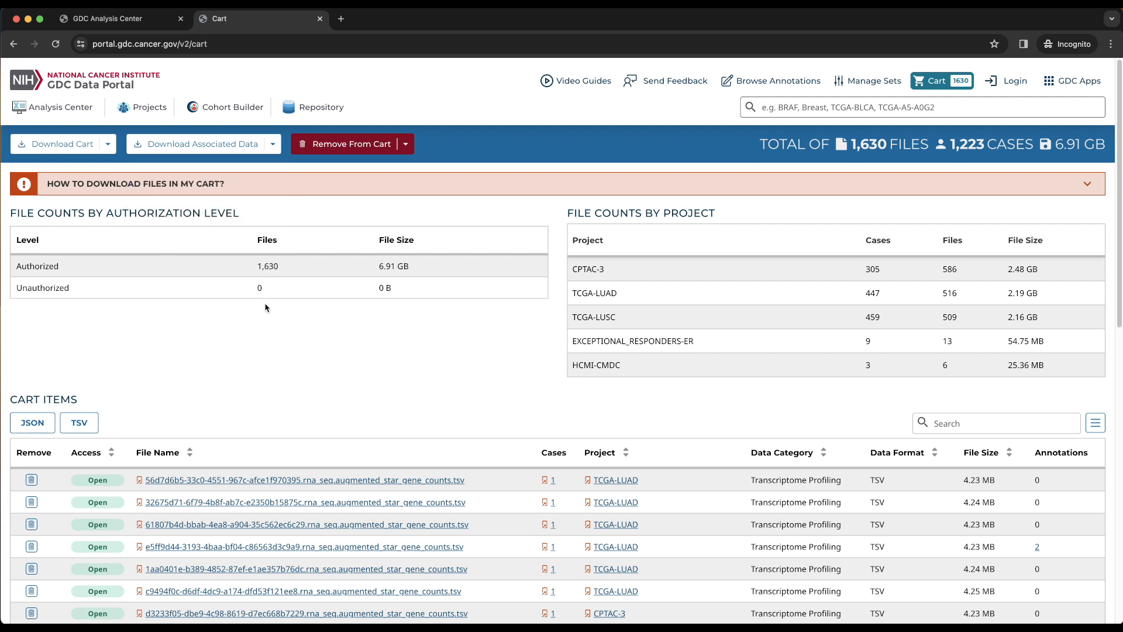
{"action": "left_click", "coordinate": [404, 144]}
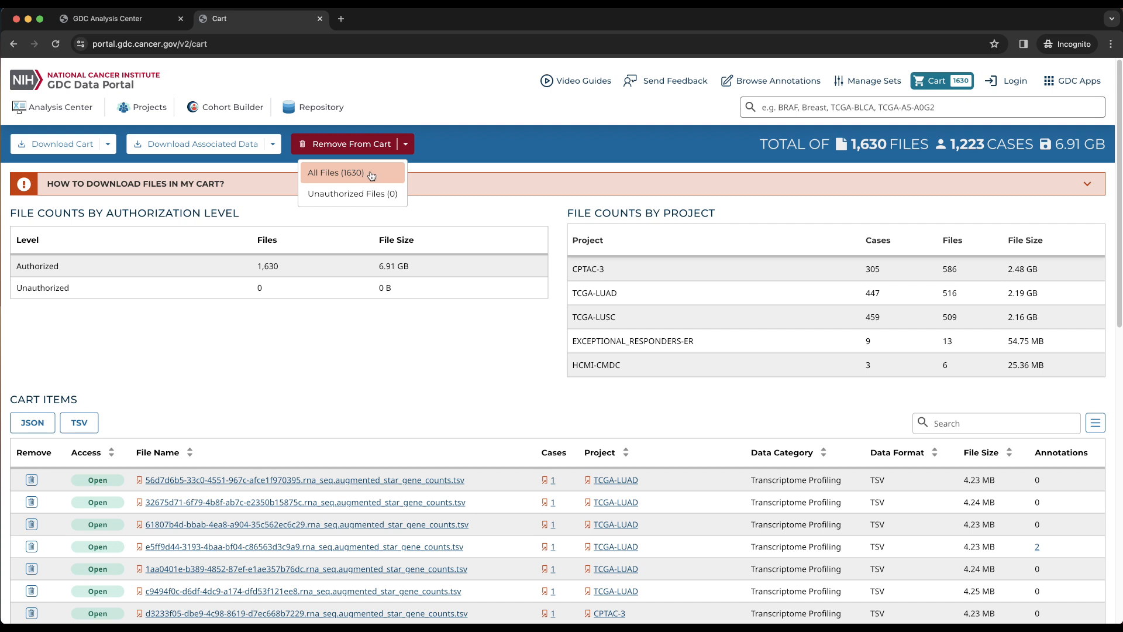
{"action": "mouse_move", "coordinate": [352, 193]}
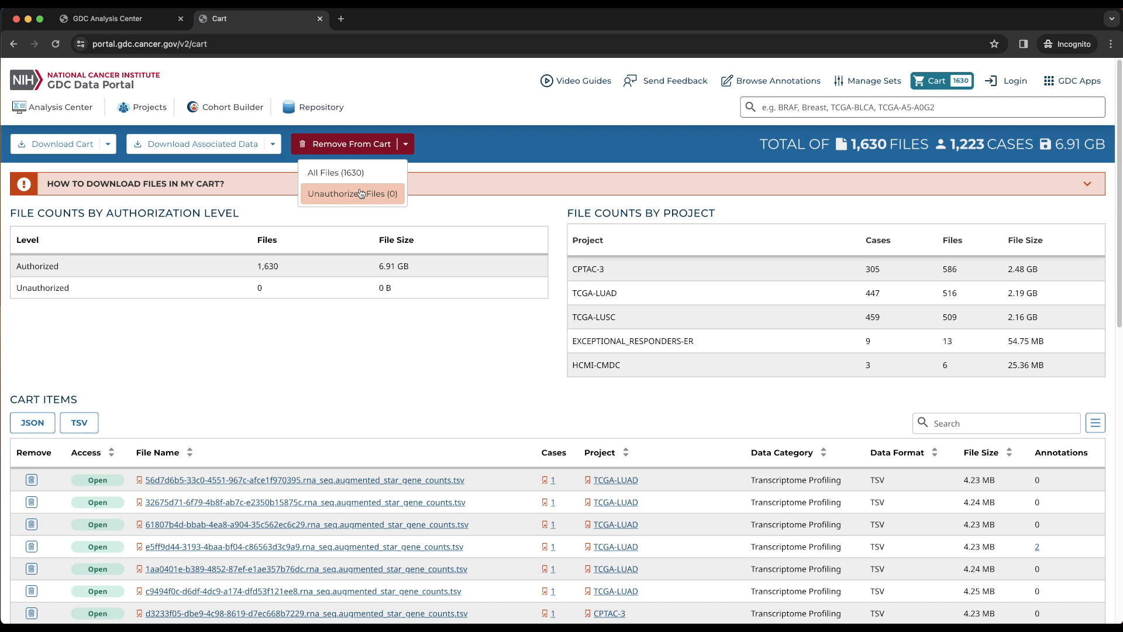
{"action": "mouse_move", "coordinate": [302, 347]}
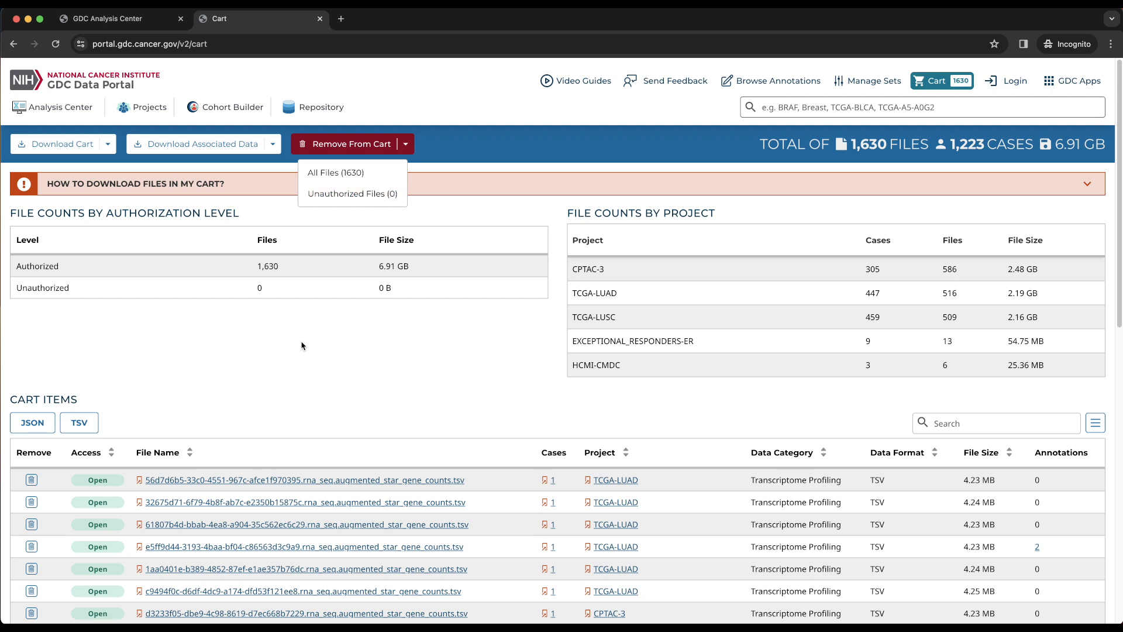
{"action": "left_click", "coordinate": [405, 144]}
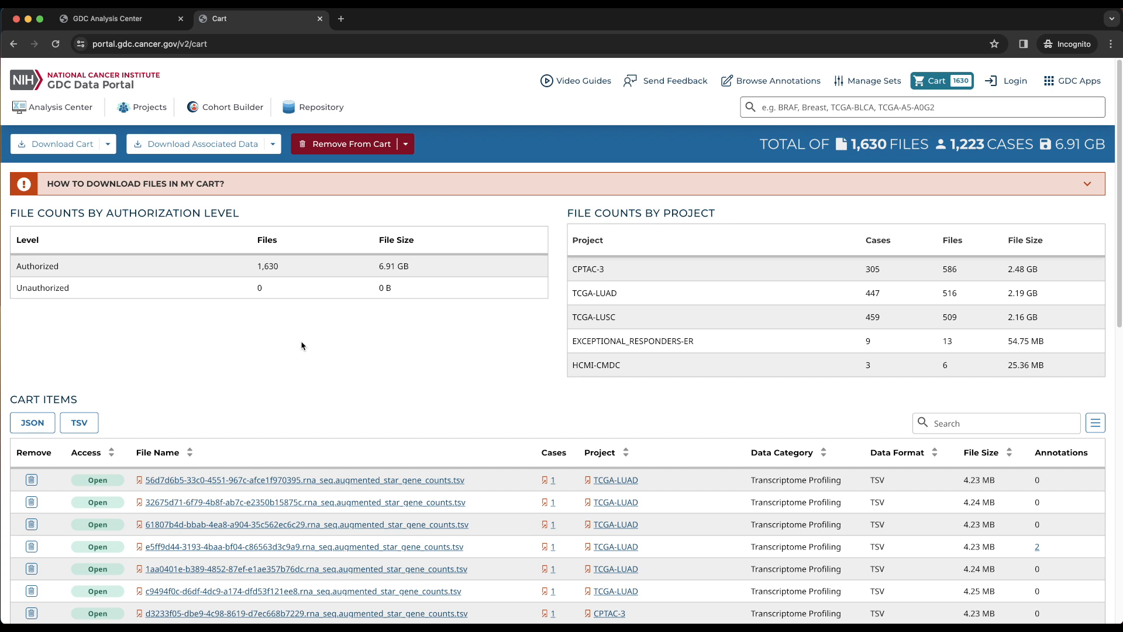